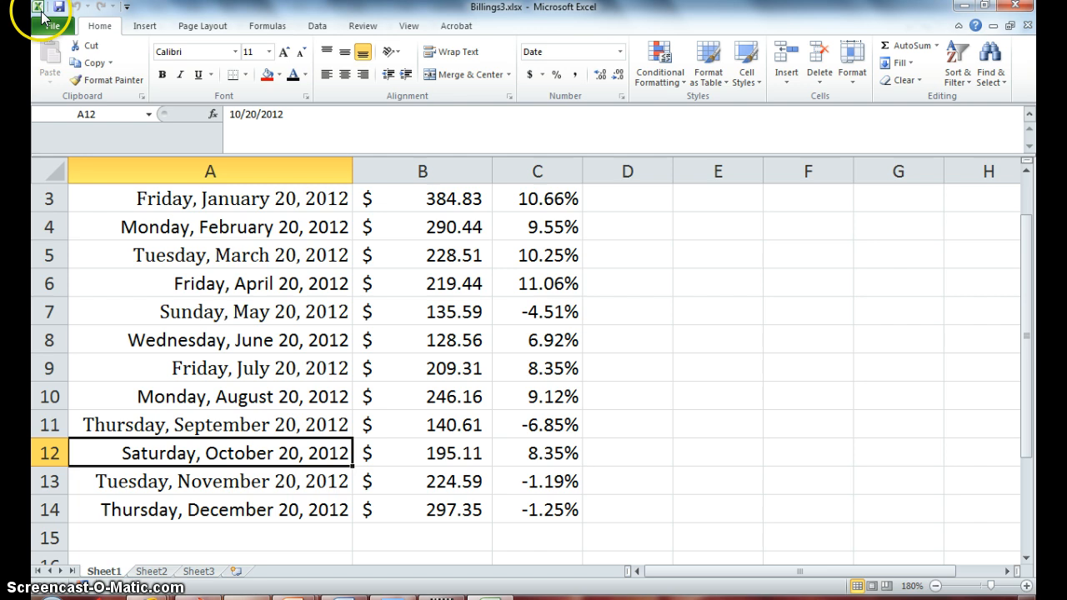
- Save the billings workbook as a new copy named Billings1.xlsx4.xlsx
left_click(53, 26)
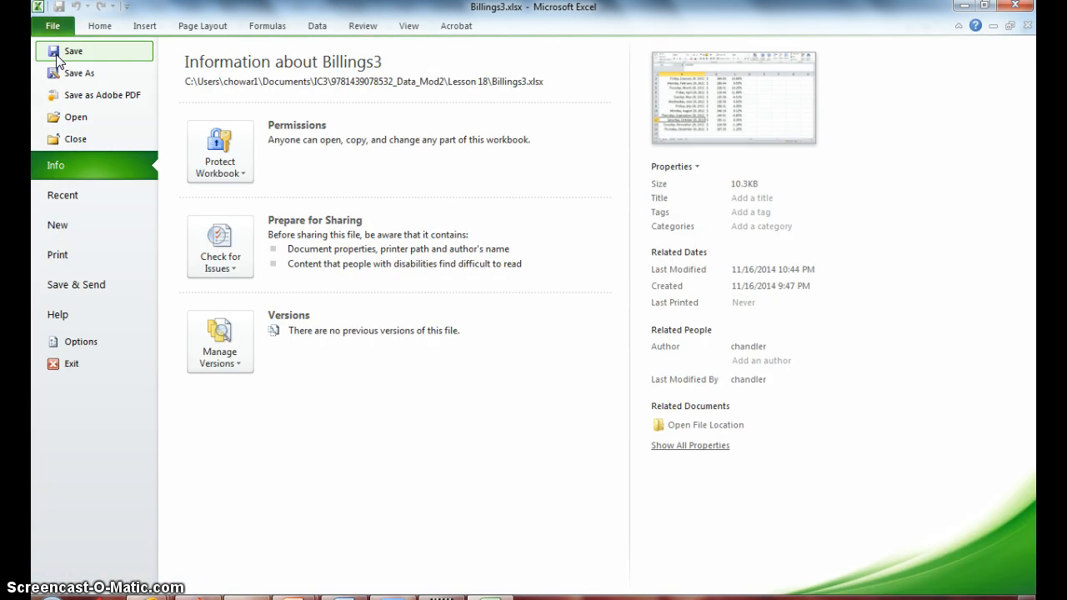
left_click(79, 74)
type("Billings")
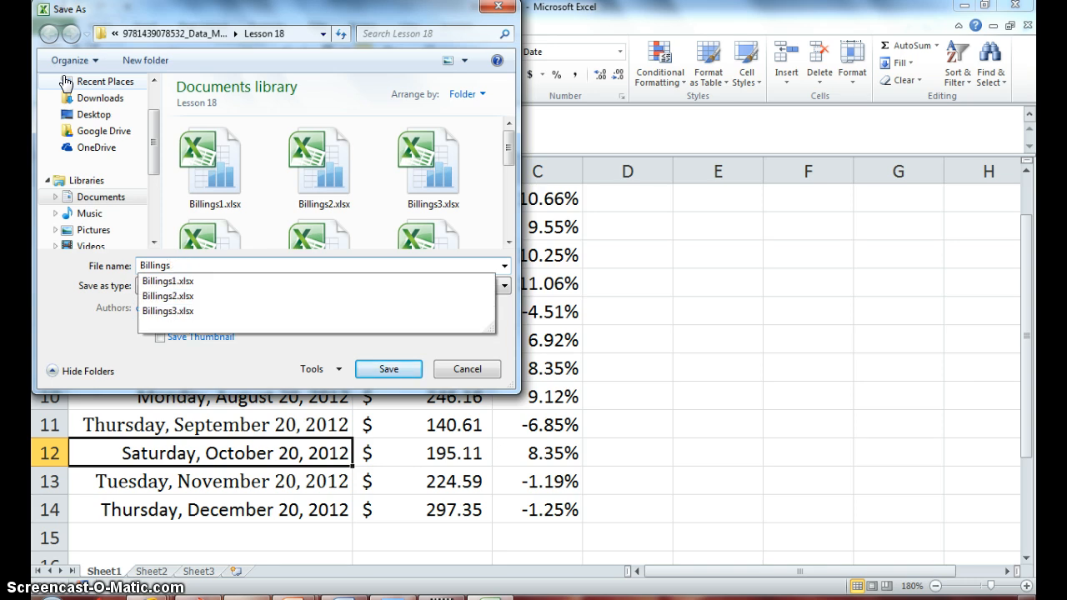
left_click(388, 368)
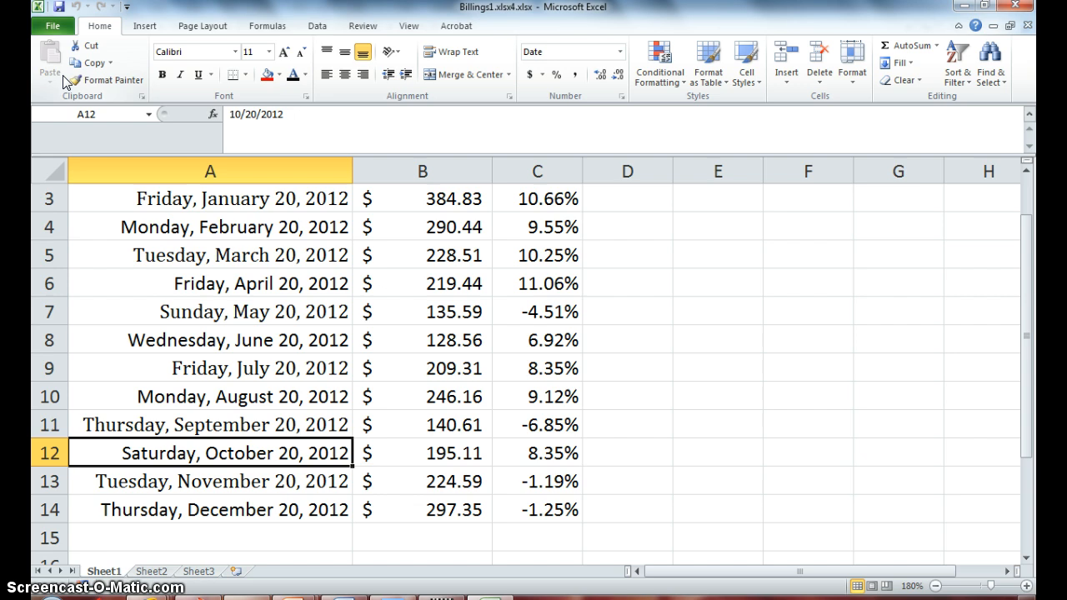
mouse_move(50, 62)
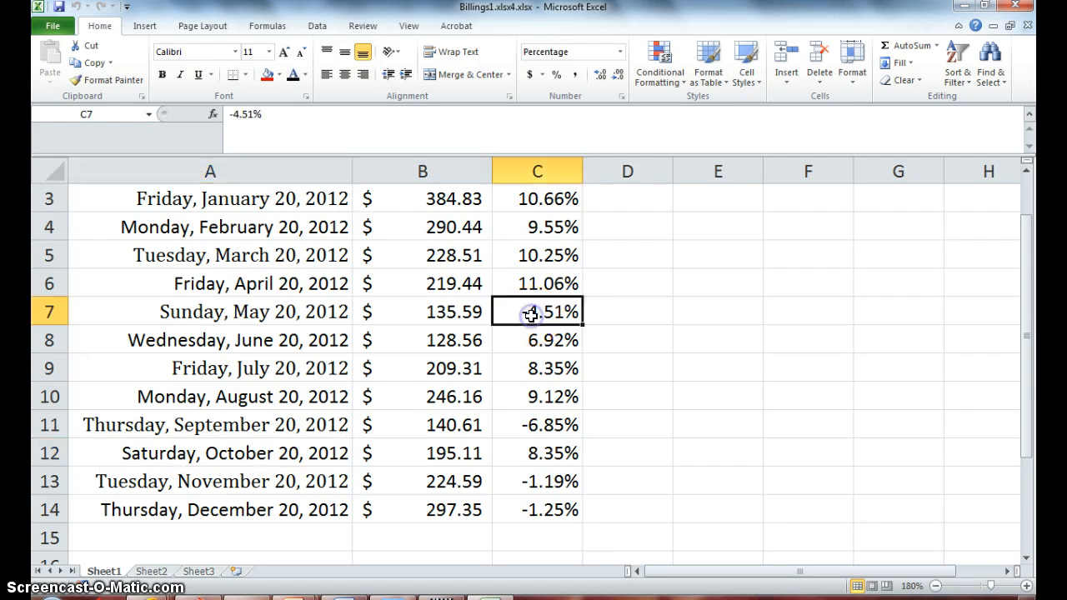
mouse_move(209, 20)
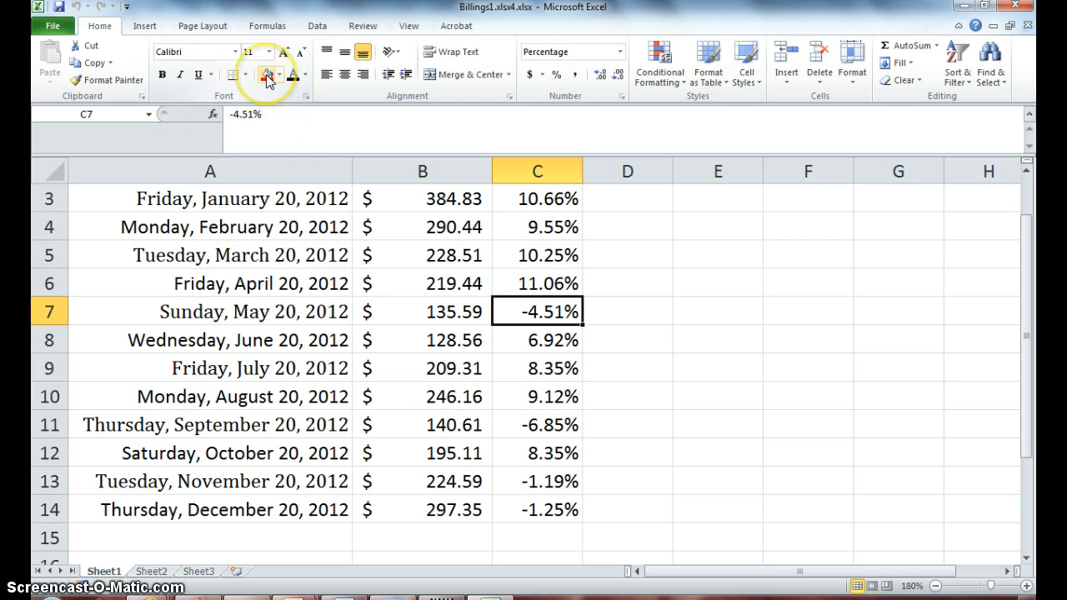
mouse_move(267, 74)
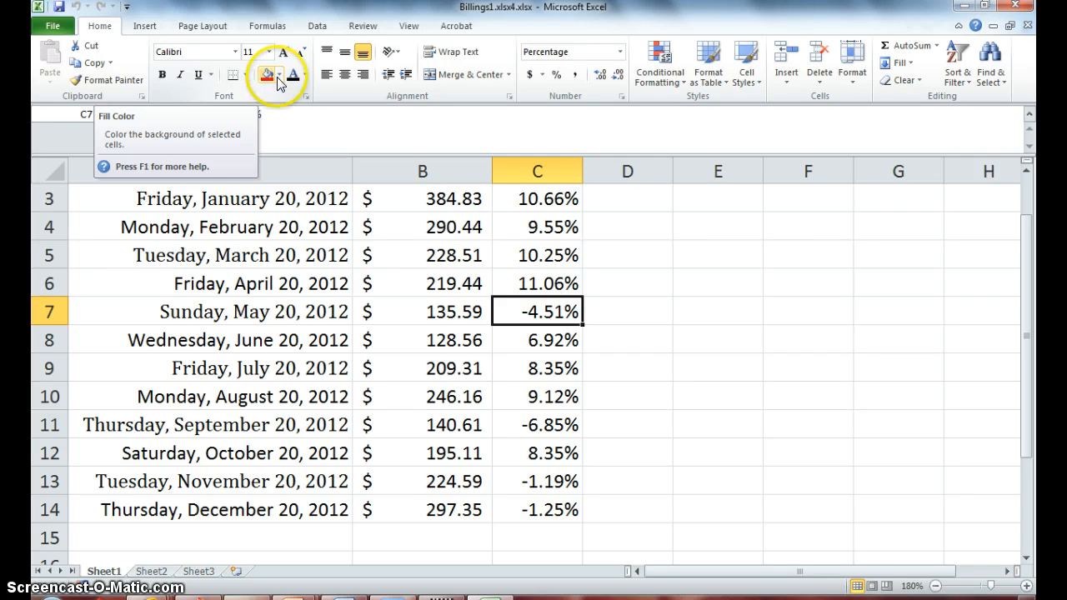
- Fill the -4.51% May growth cell C7 with the standard Red colour
left_click(281, 74)
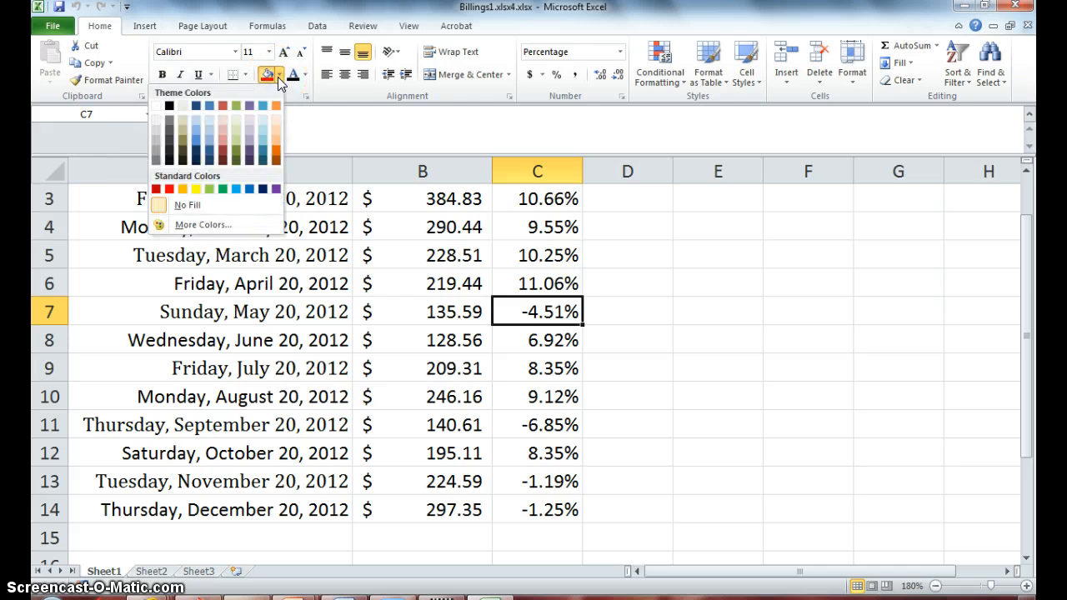
left_click(170, 198)
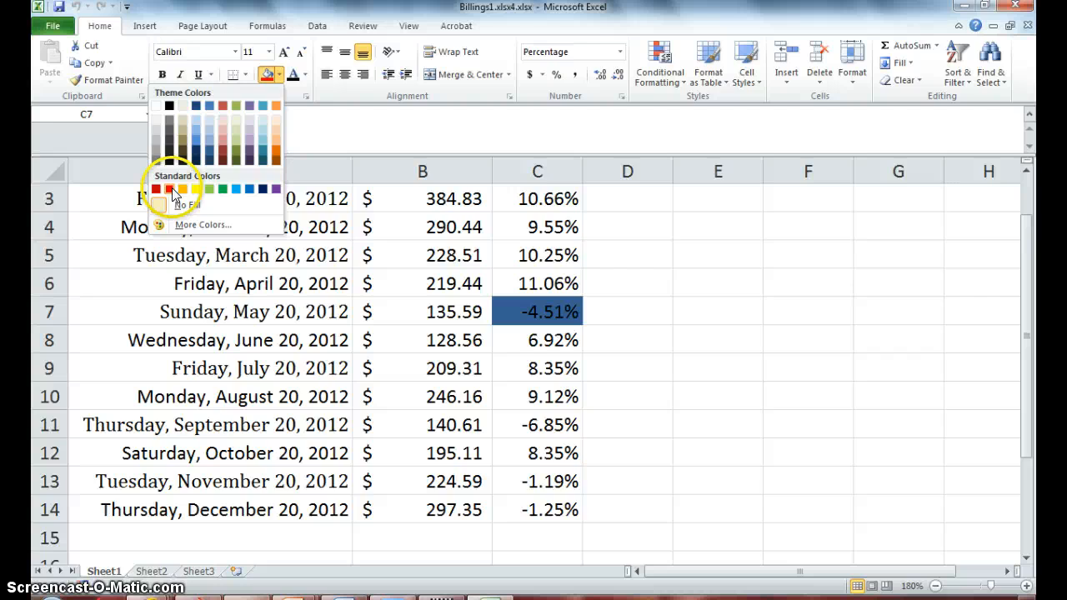
left_click(168, 189)
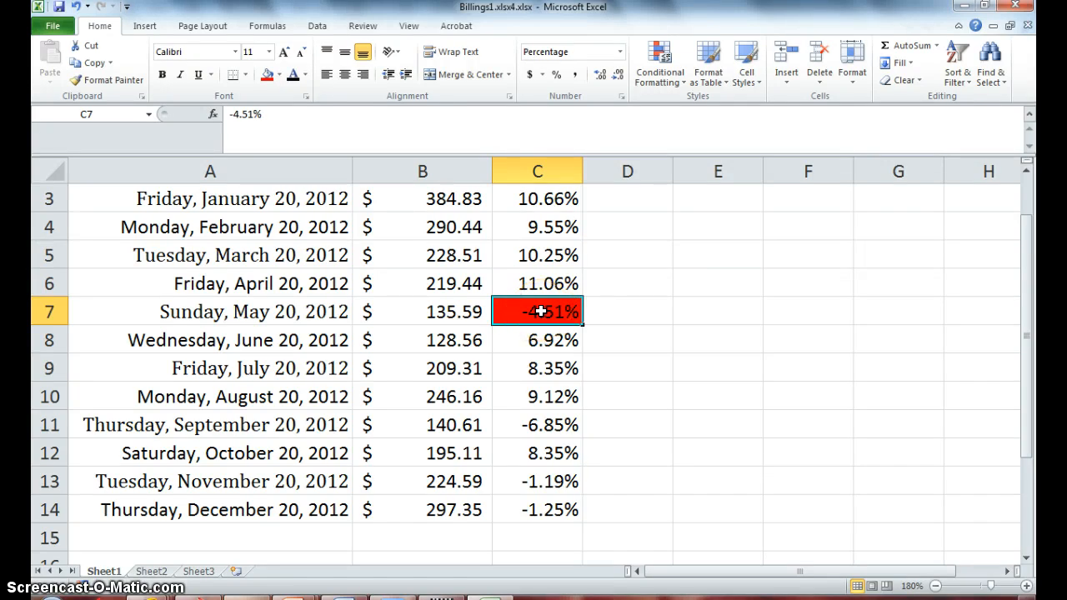
mouse_move(490, 400)
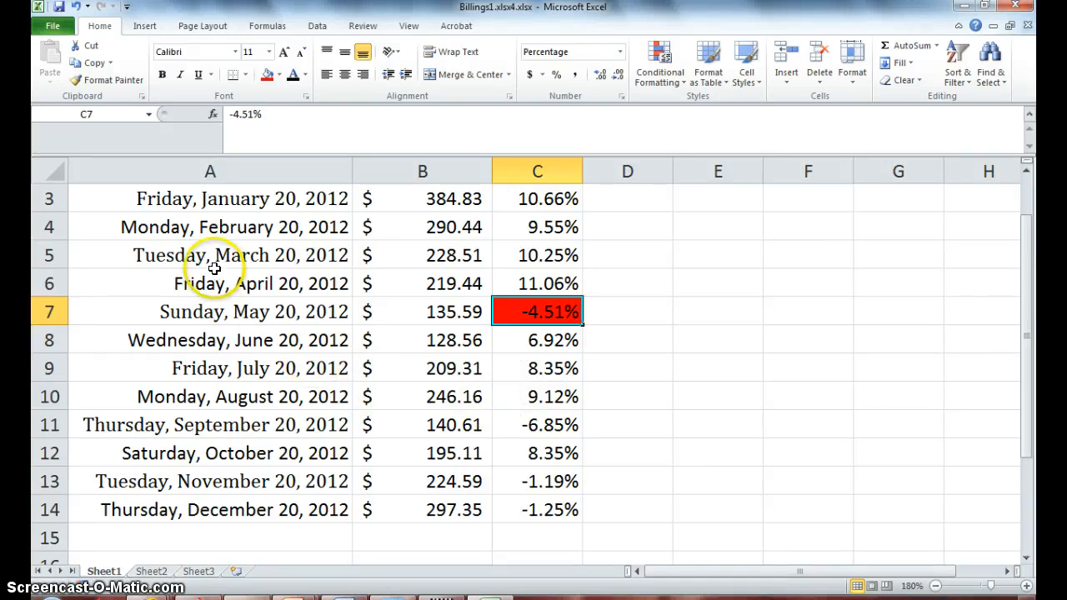
mouse_move(108, 80)
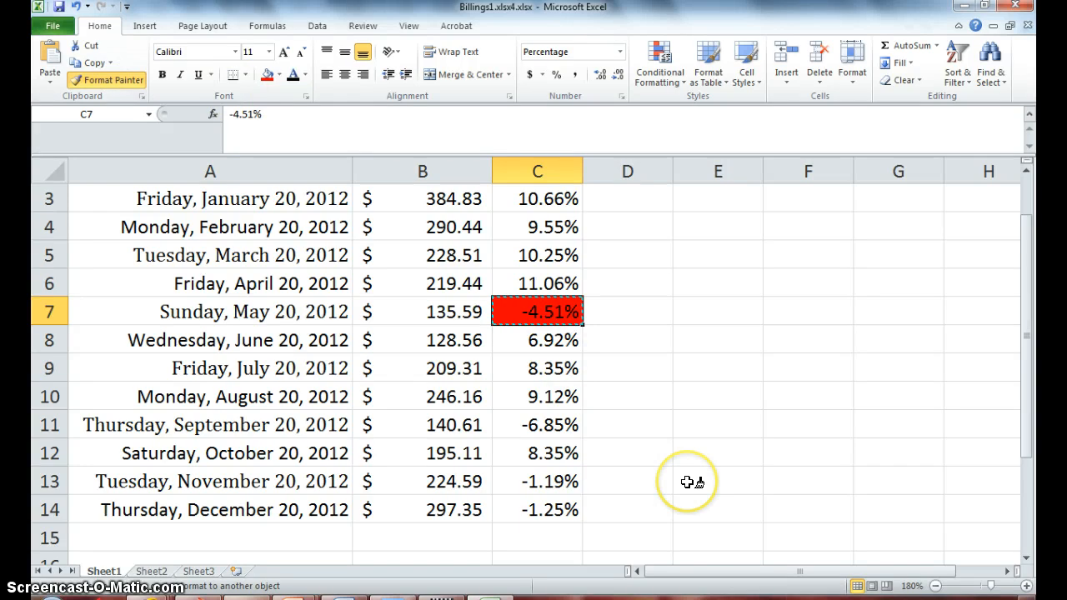
mouse_move(629, 282)
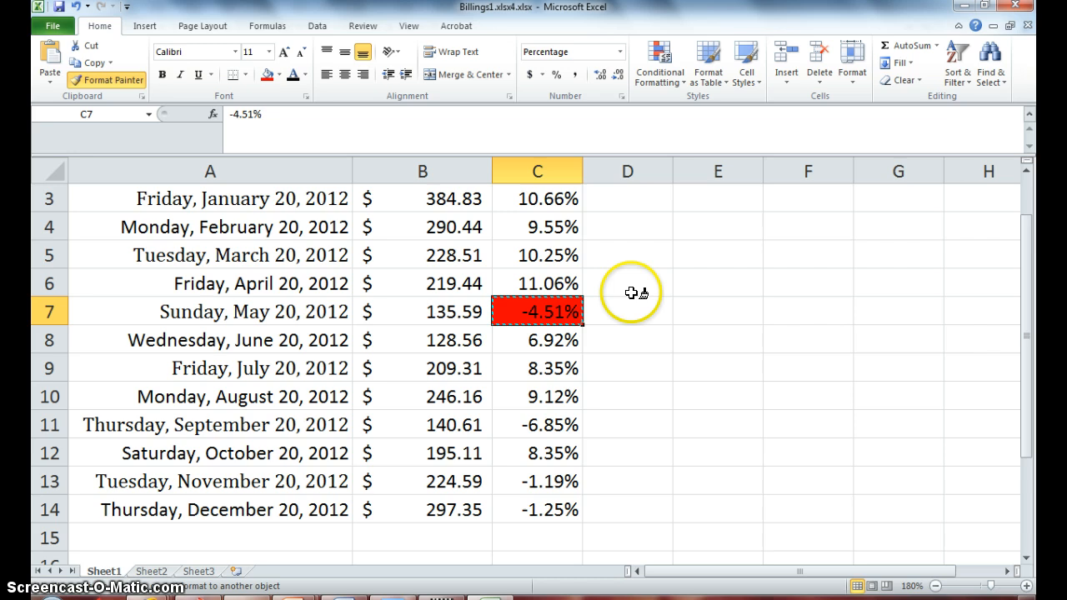
mouse_move(633, 344)
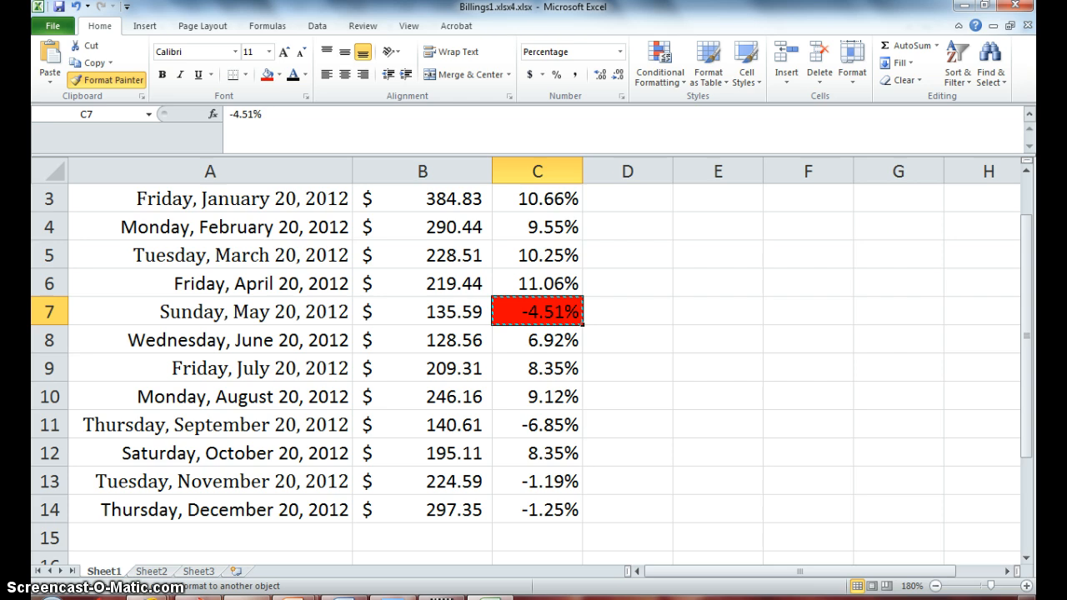
mouse_move(396, 444)
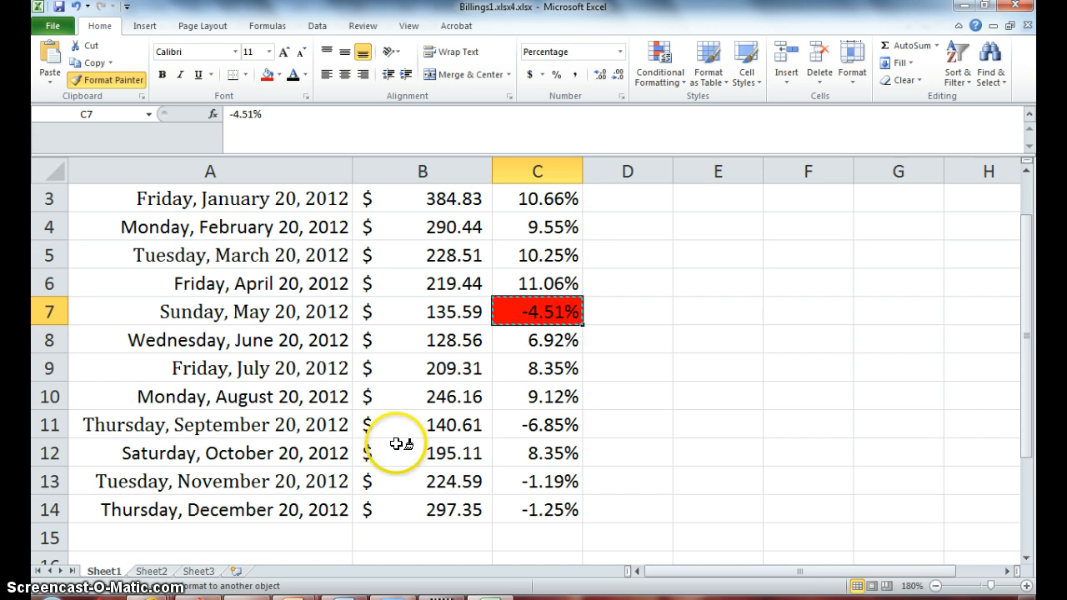
- Format-paint the red fill onto the -6.85%, -1.19% and -1.25% cells
left_click(536, 424)
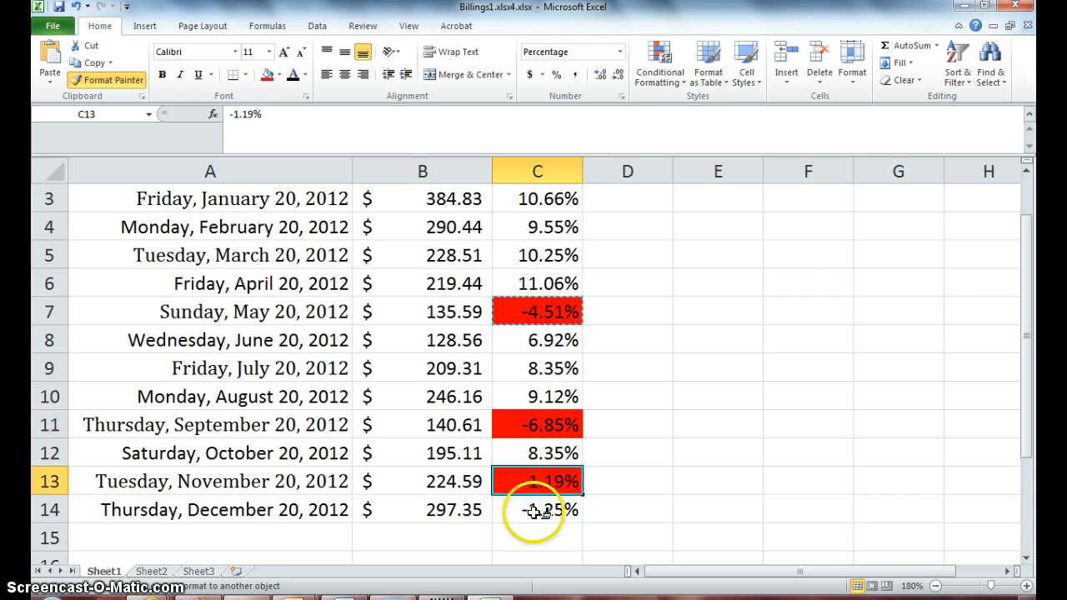
left_click(538, 509)
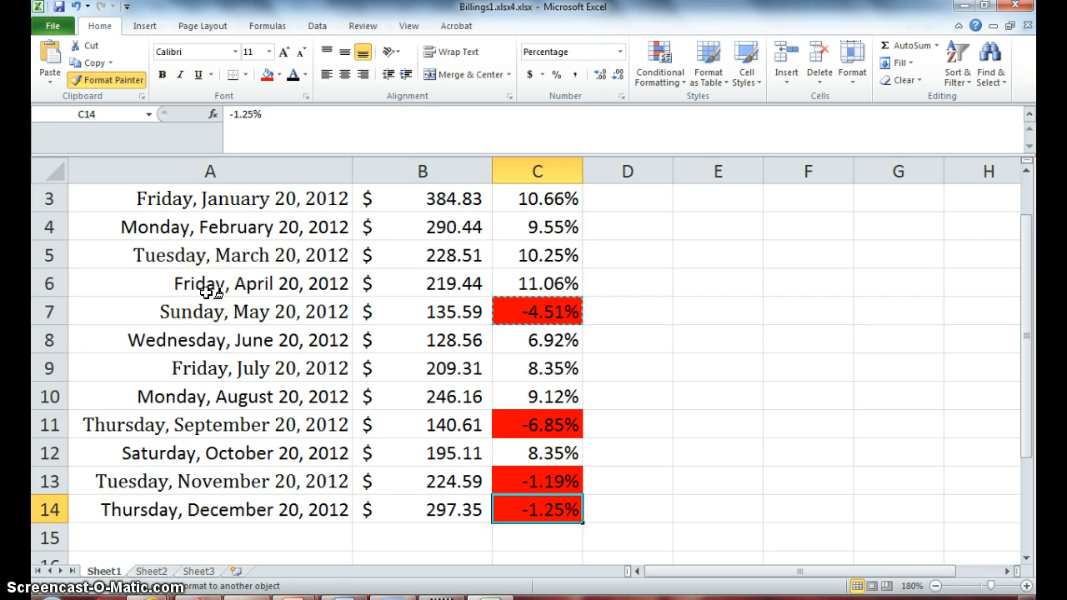
mouse_move(707, 433)
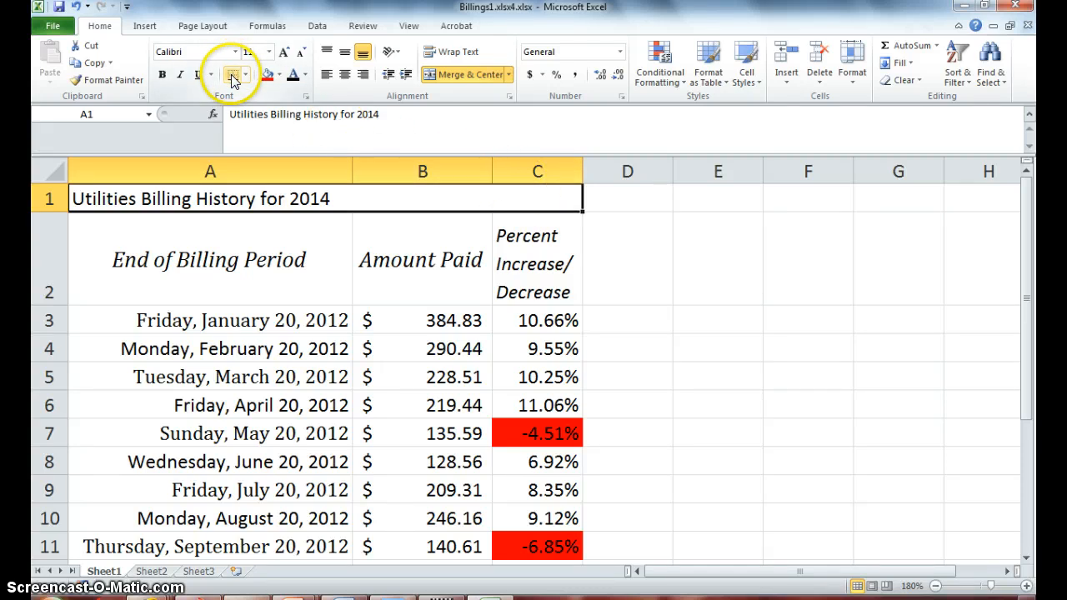
mouse_move(234, 75)
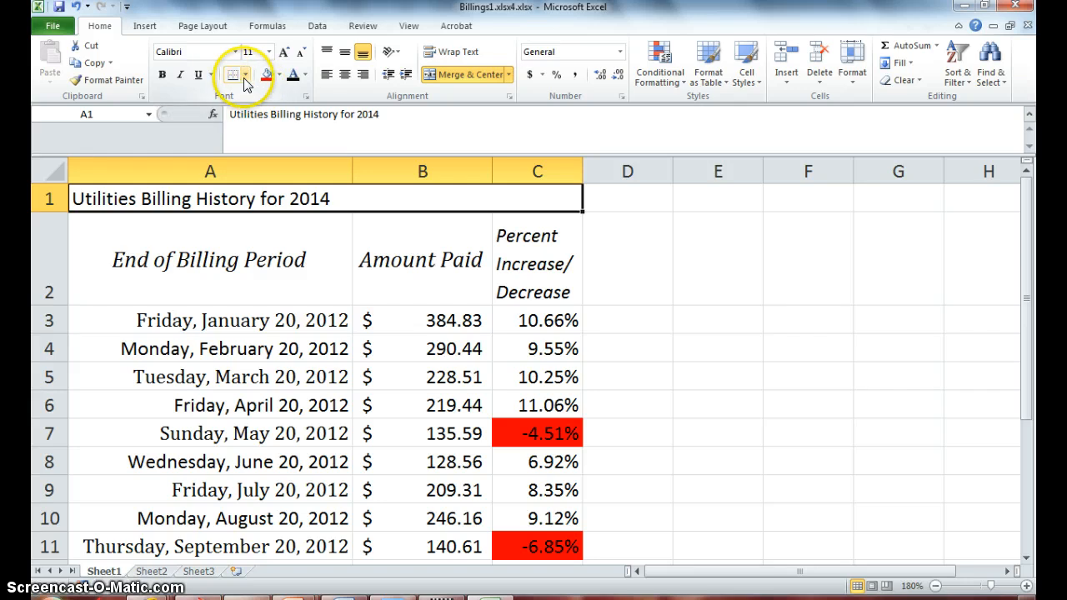
mouse_move(232, 75)
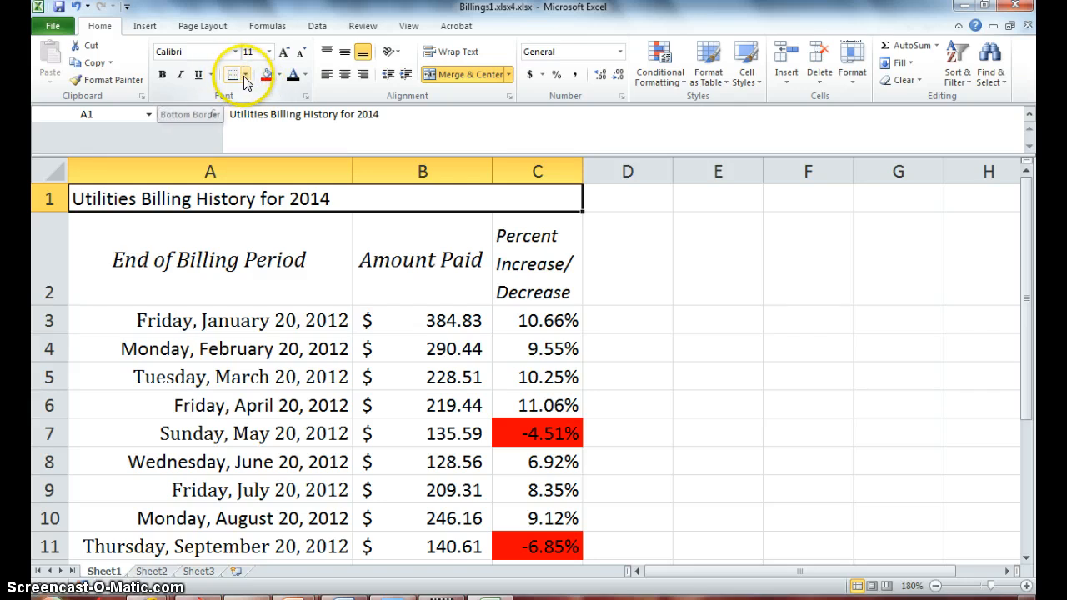
- Add a bottom border under the 'Utilities Billing History for 2014' title and centre it
left_click(242, 75)
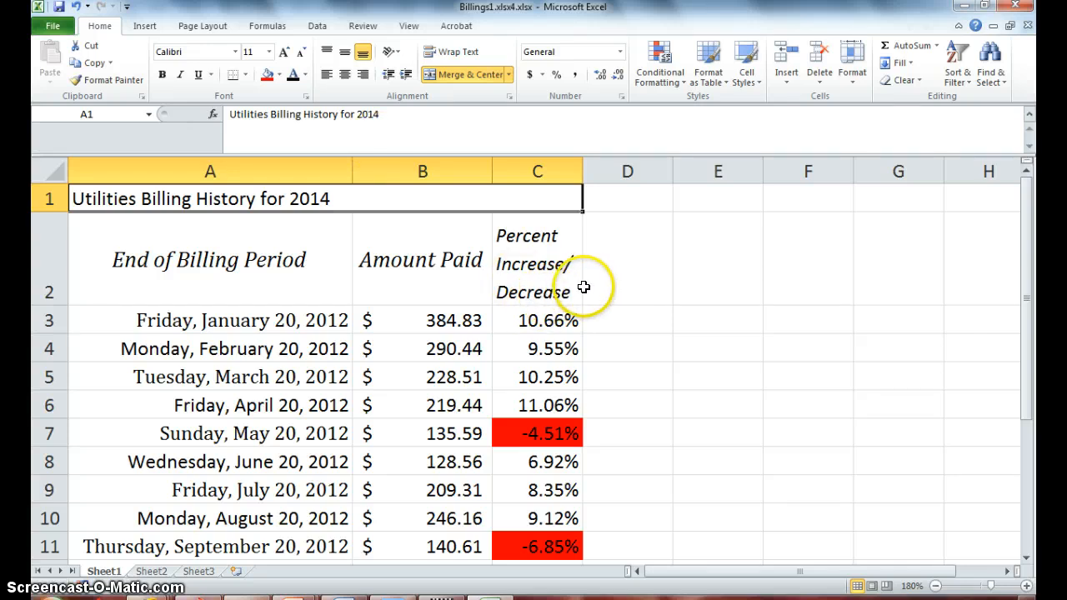
mouse_move(646, 248)
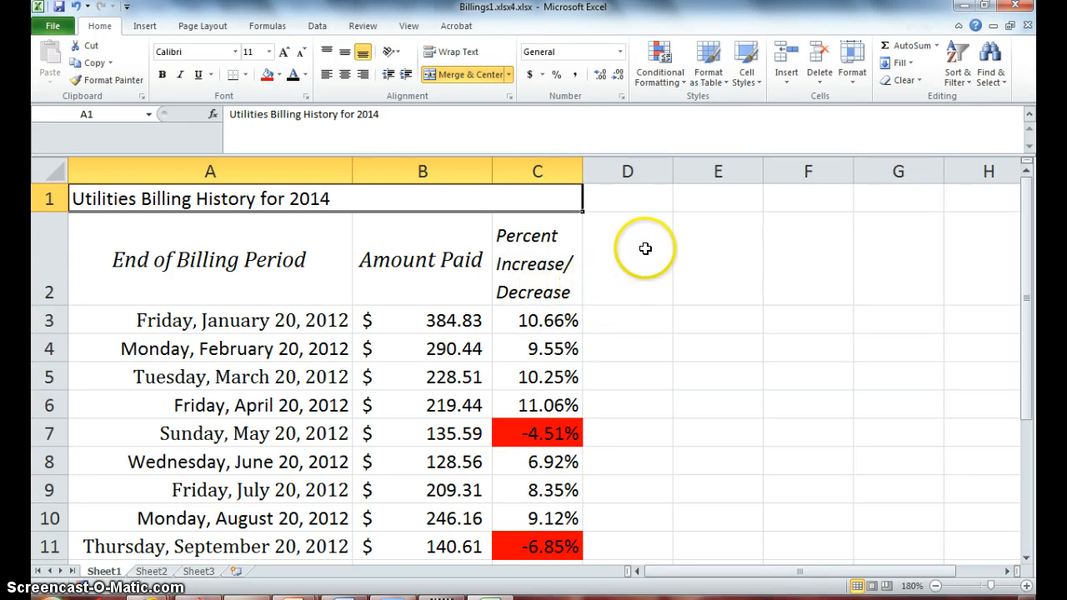
left_click(626, 259)
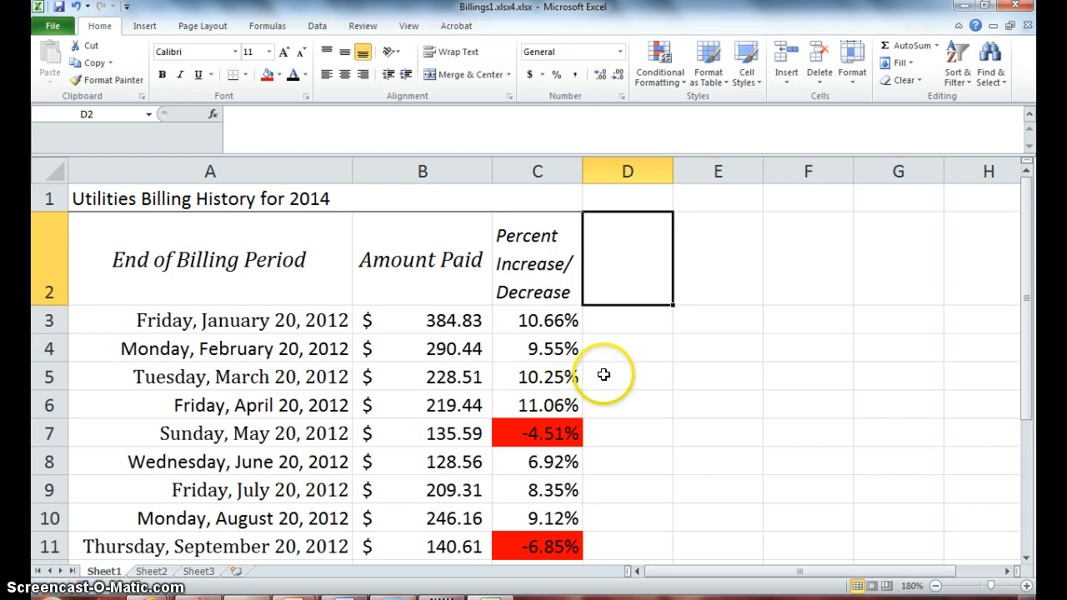
left_click(627, 377)
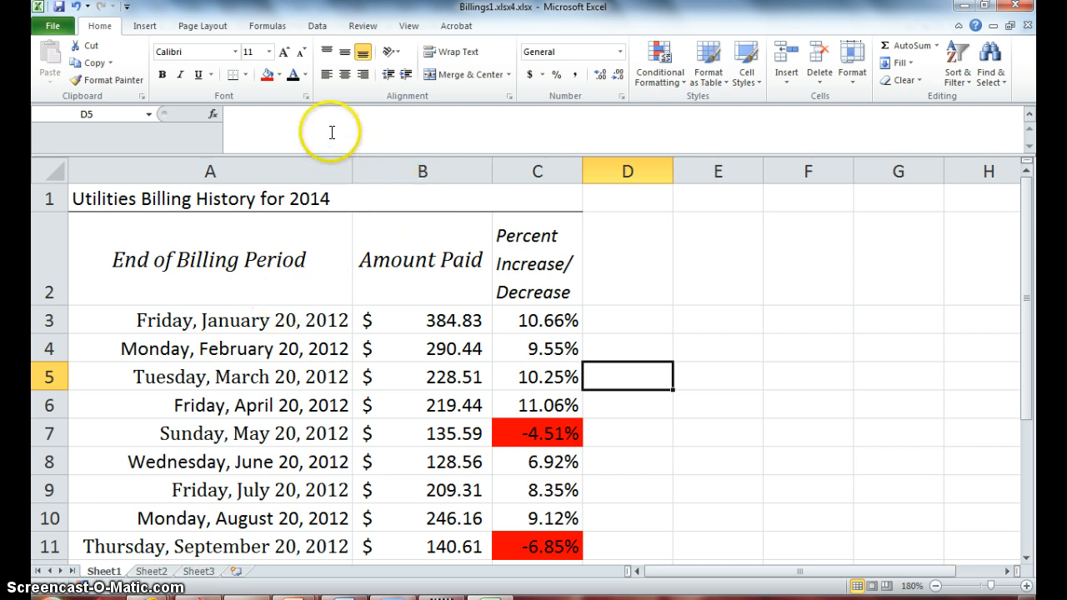
mouse_move(326, 48)
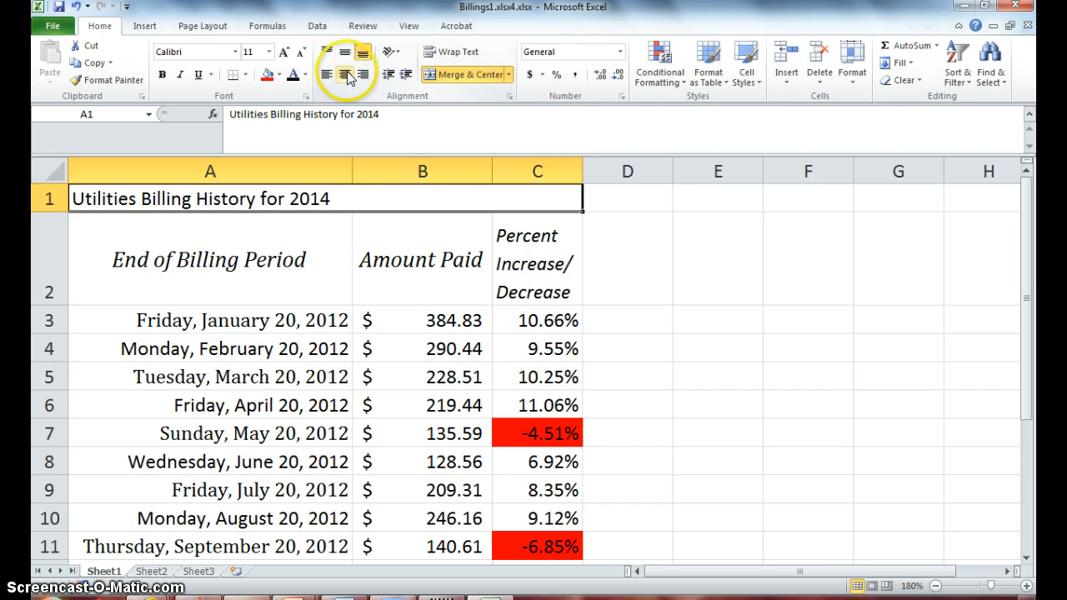
left_click(344, 74)
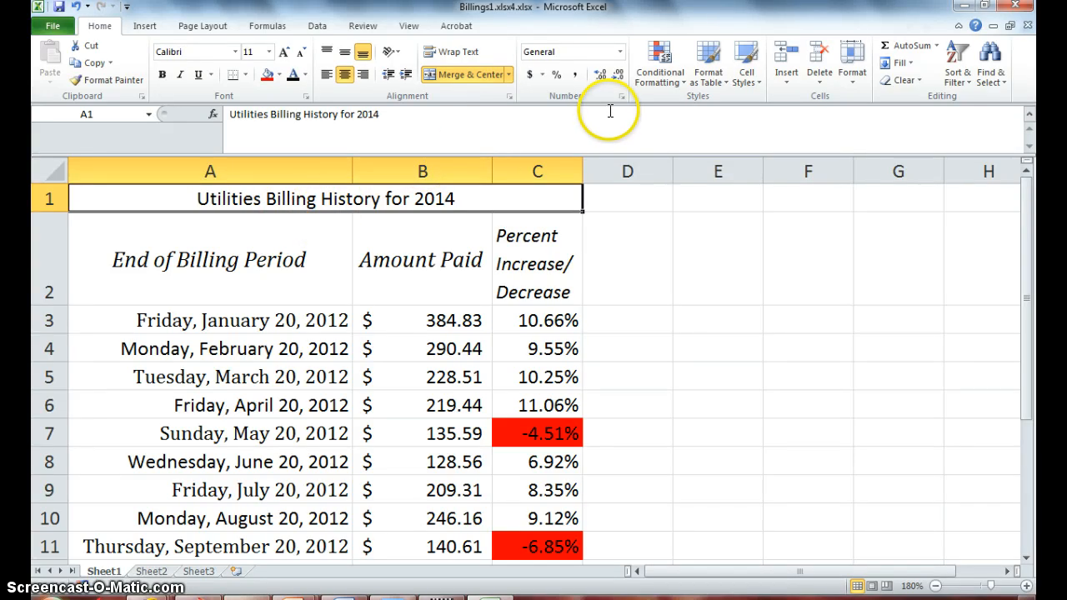
- Preview the green 60% - Accent3 cell style on the merged title row
left_click(746, 65)
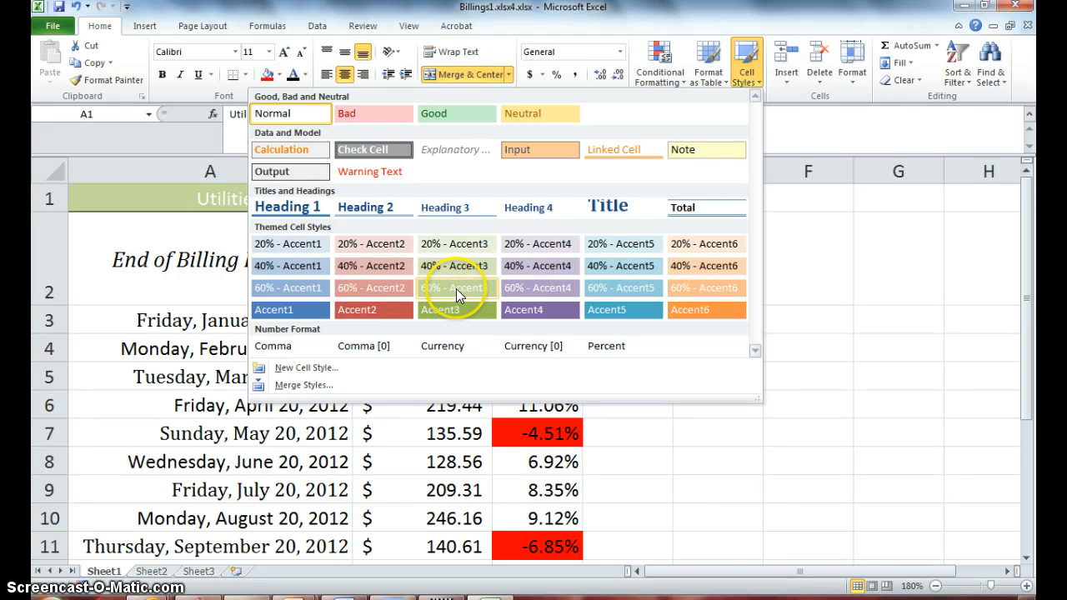
mouse_move(466, 291)
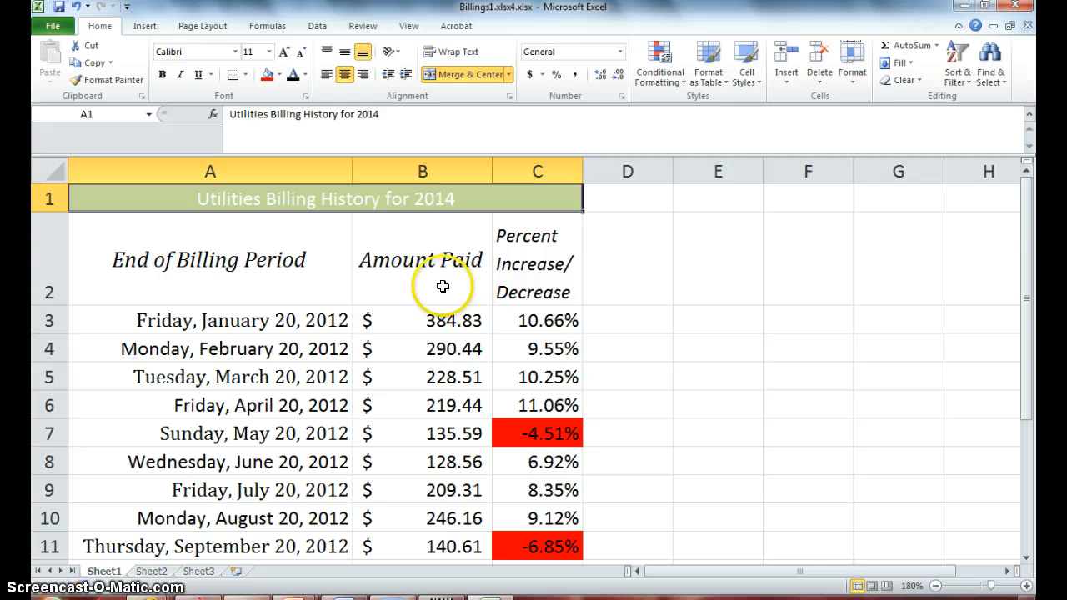
mouse_move(439, 264)
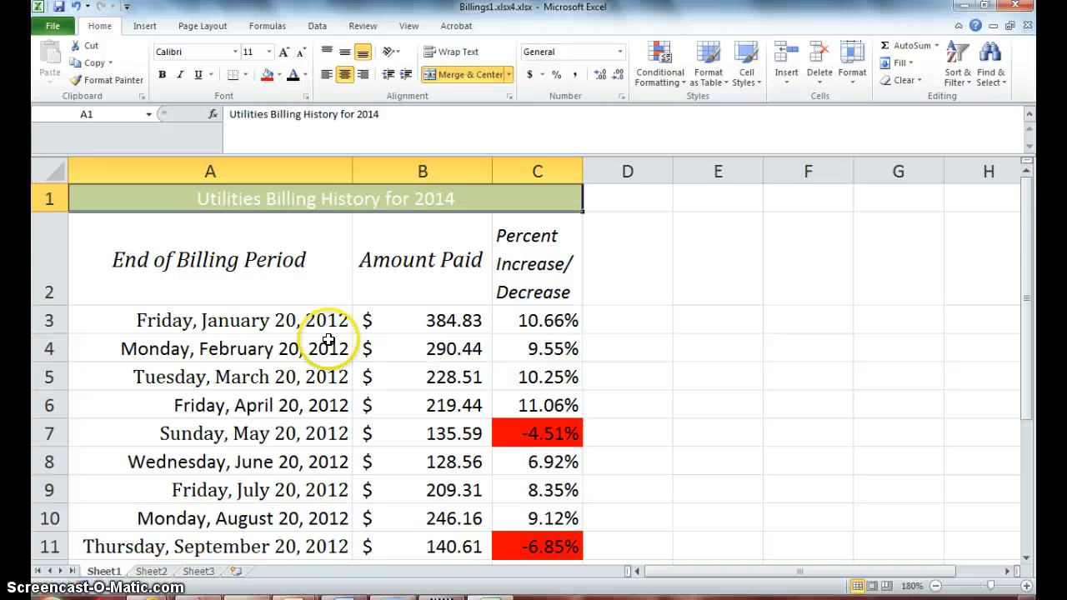
mouse_move(190, 280)
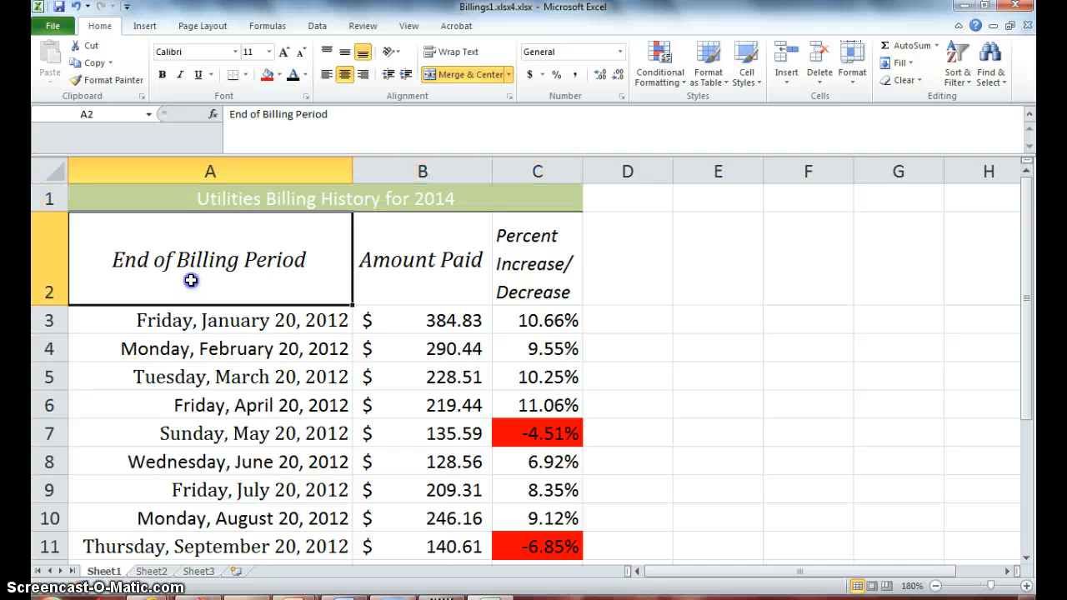
- Select the billing data from the End of Billing Period header and open Format as Table
left_click(421, 258)
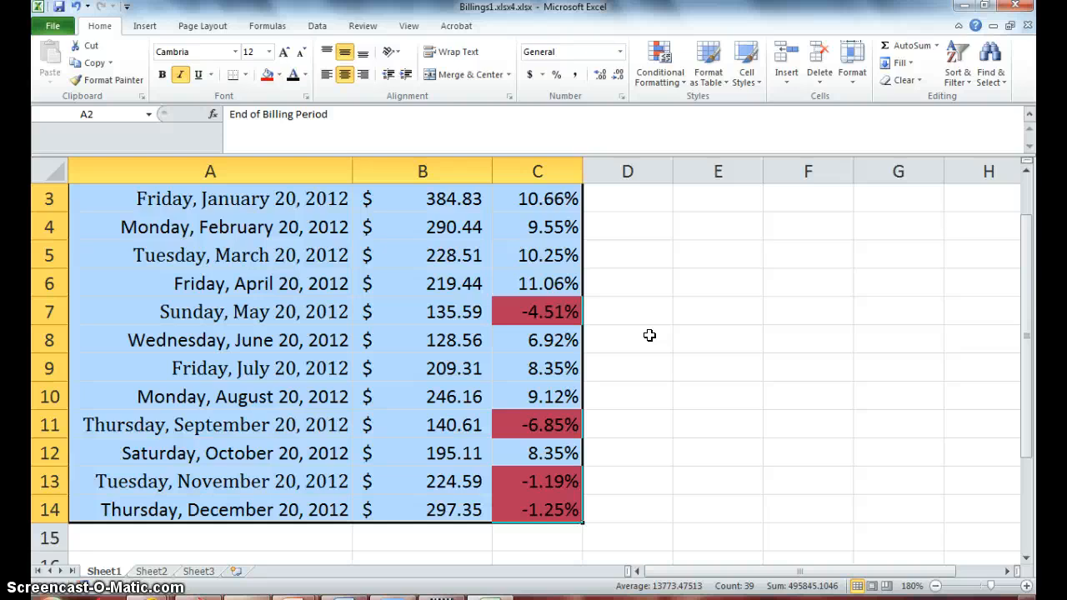
mouse_move(708, 71)
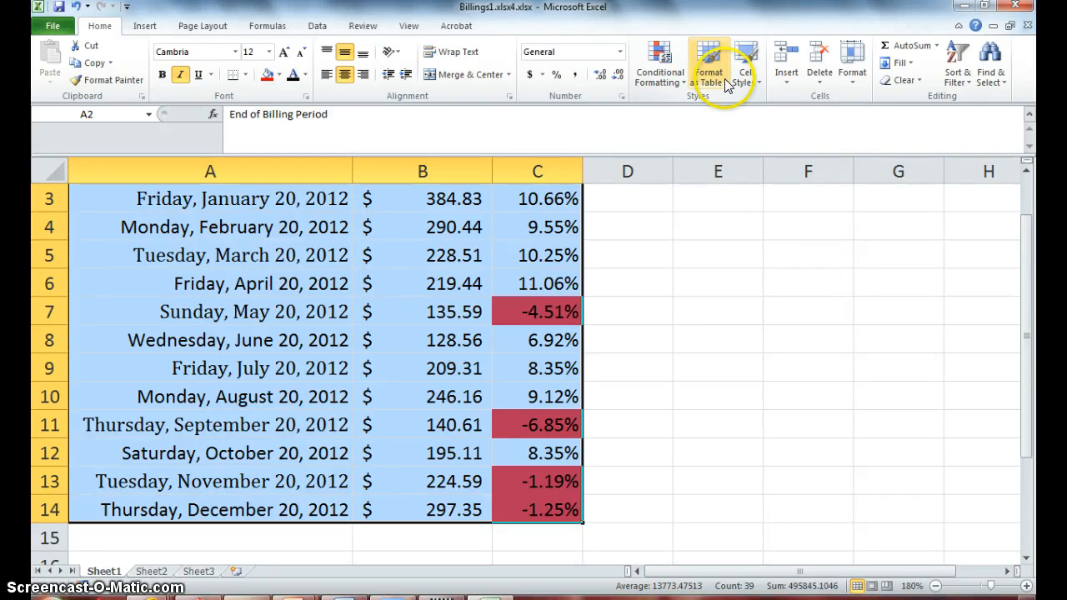
left_click(708, 62)
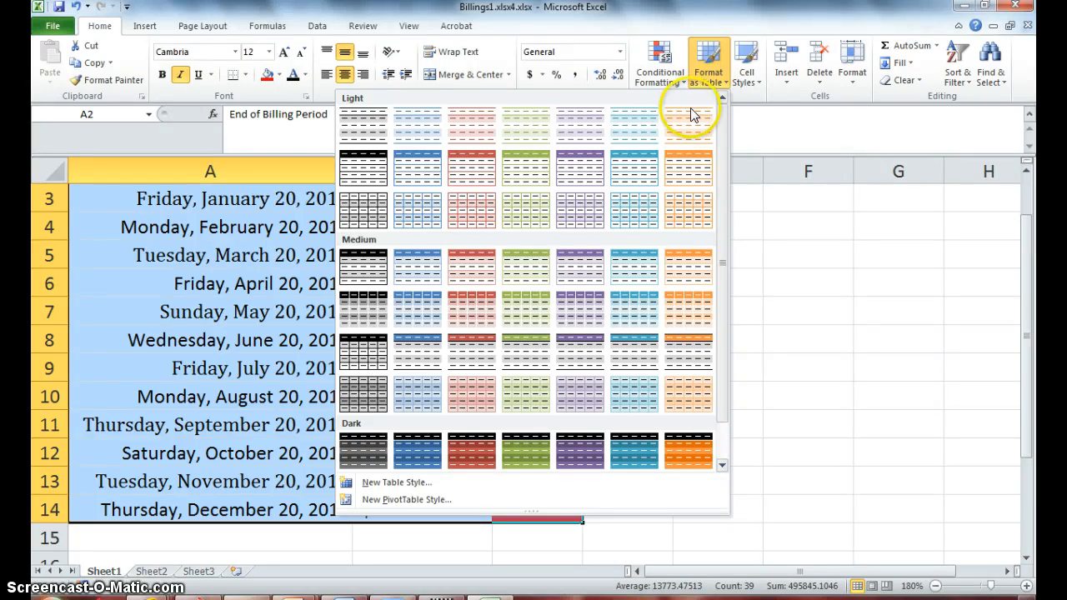
mouse_move(685, 121)
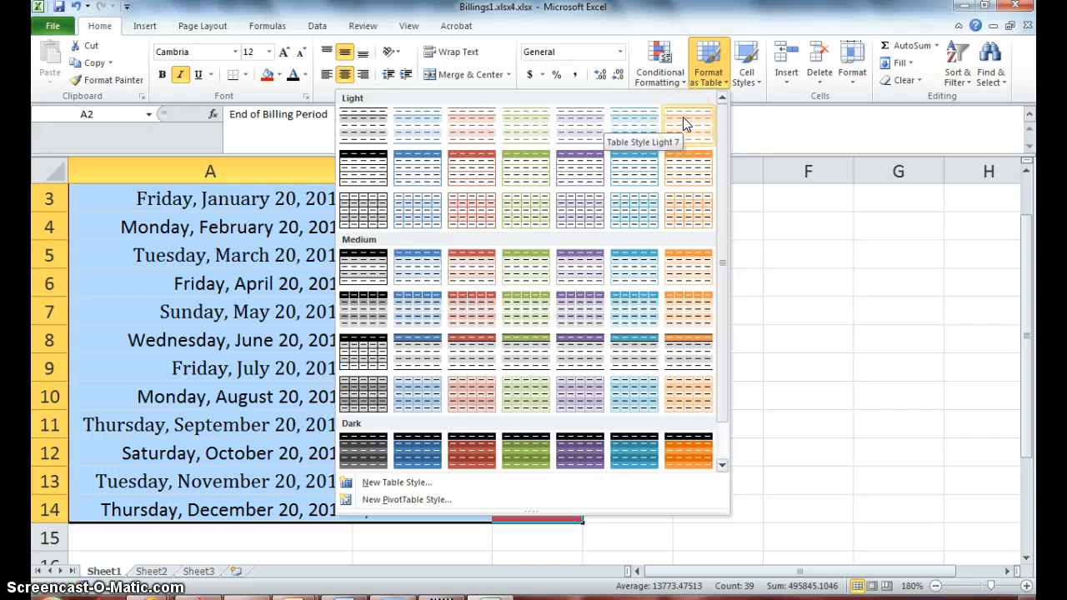
mouse_move(516, 275)
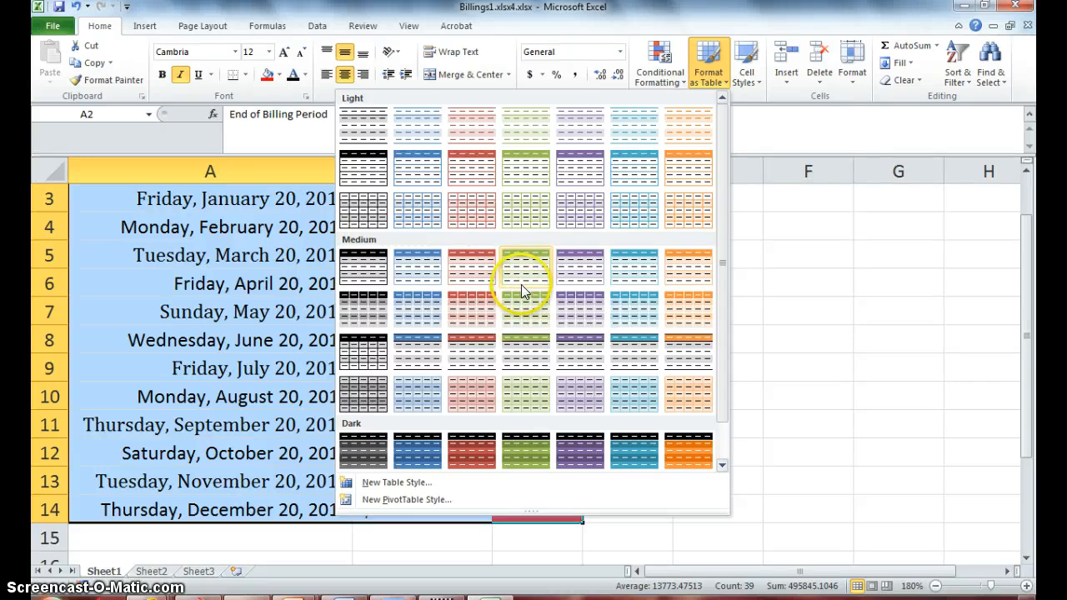
mouse_move(525, 266)
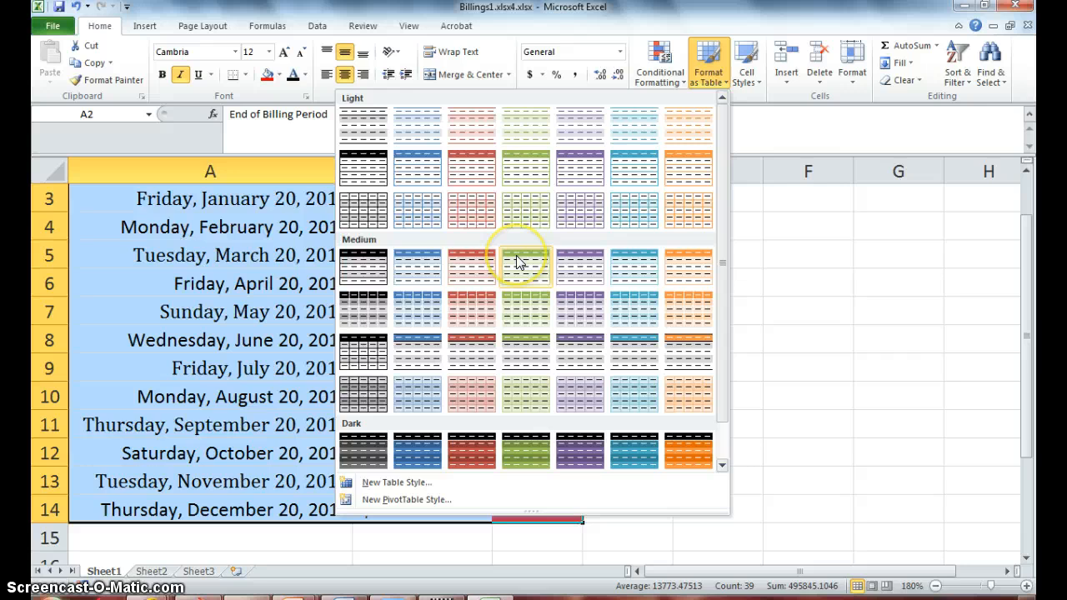
mouse_move(525, 262)
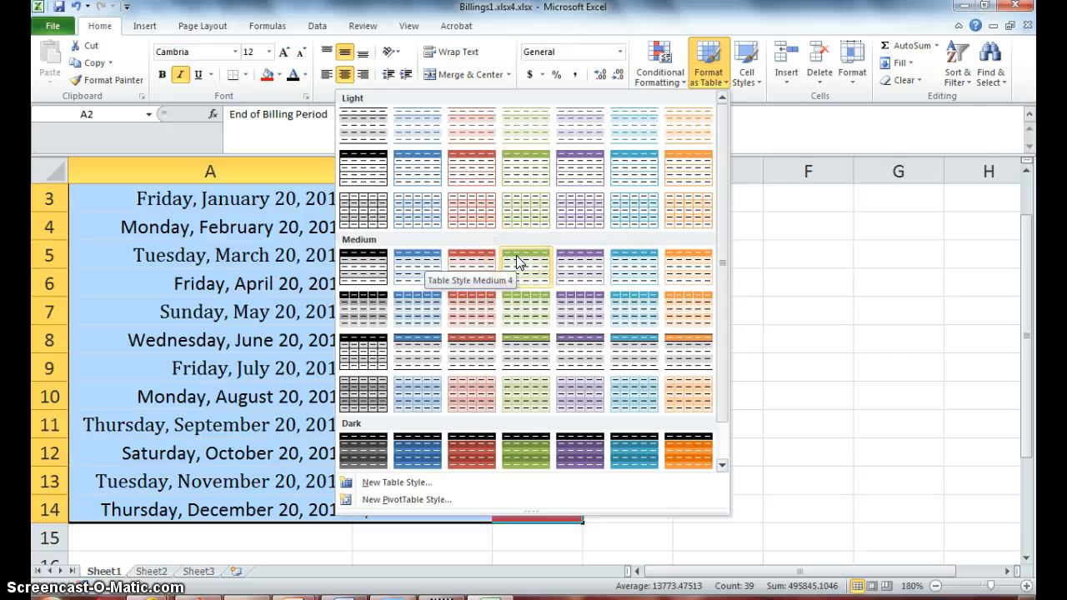
- Pick Table Style Medium 4 for A2:C14 with headers included
left_click(525, 267)
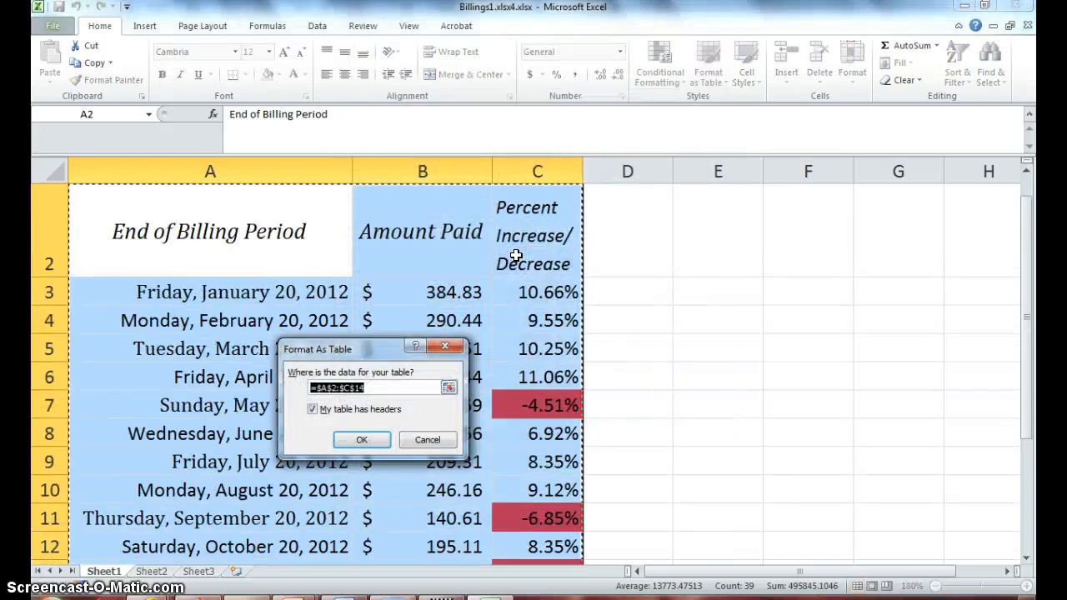
mouse_move(323, 327)
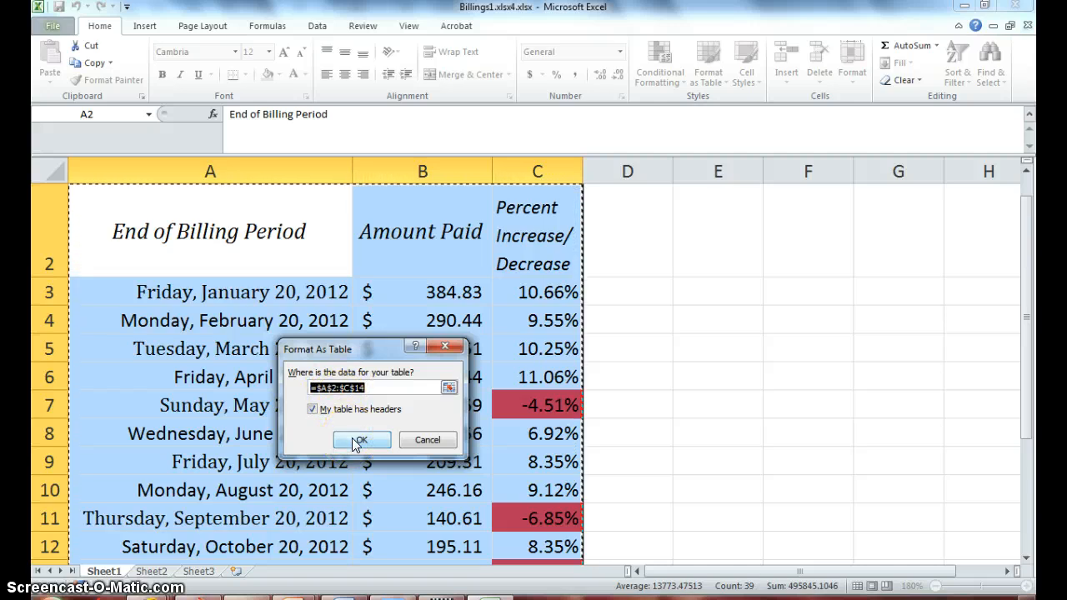
- Confirm the $A$2:$C$14 table range with headers ticked
left_click(360, 439)
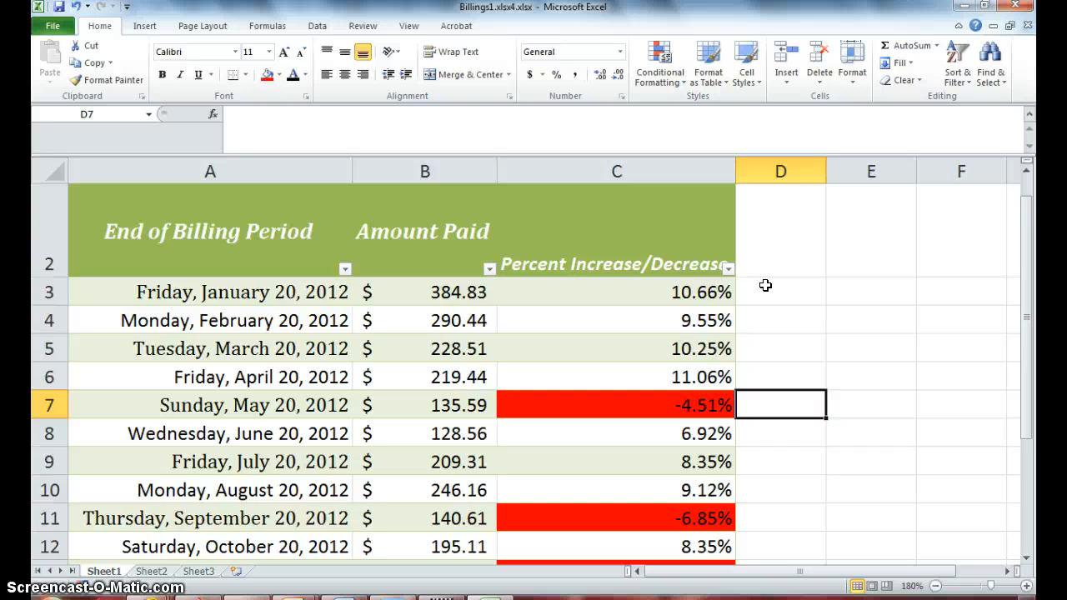
mouse_move(820, 349)
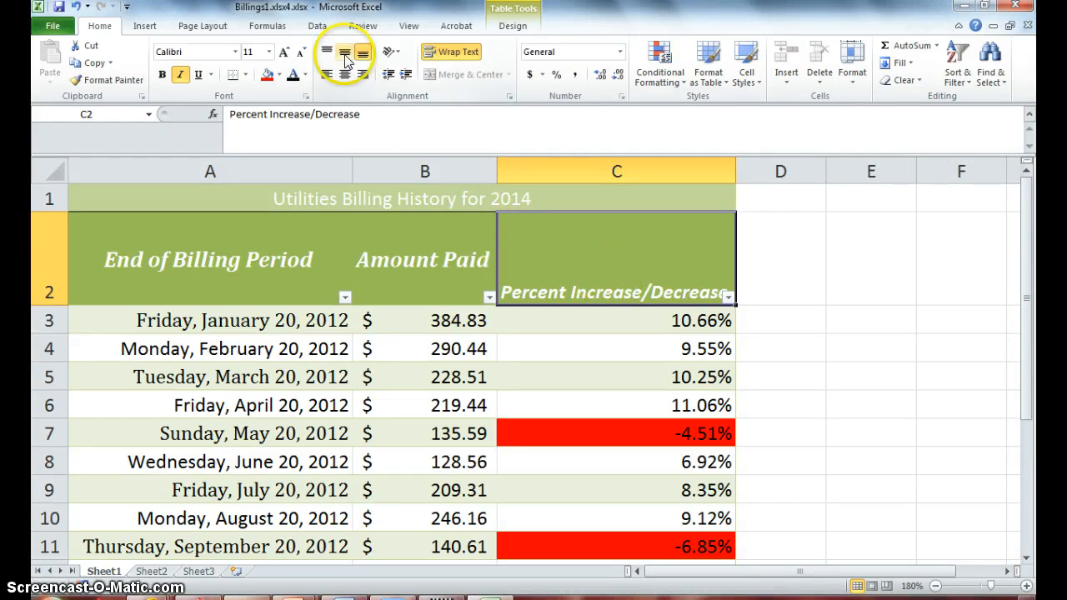
mouse_move(344, 58)
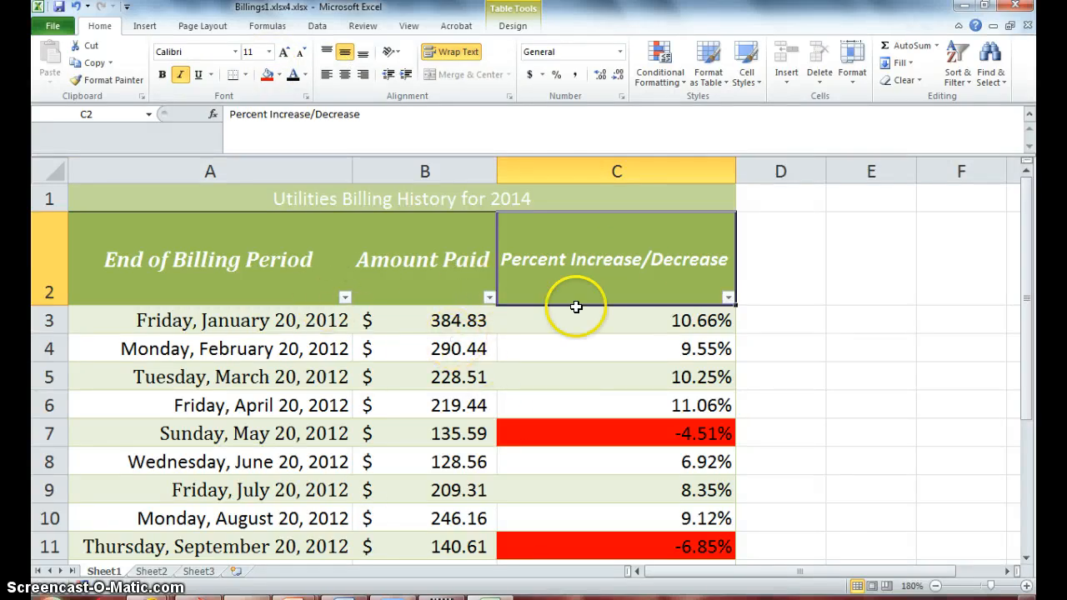
mouse_move(503, 389)
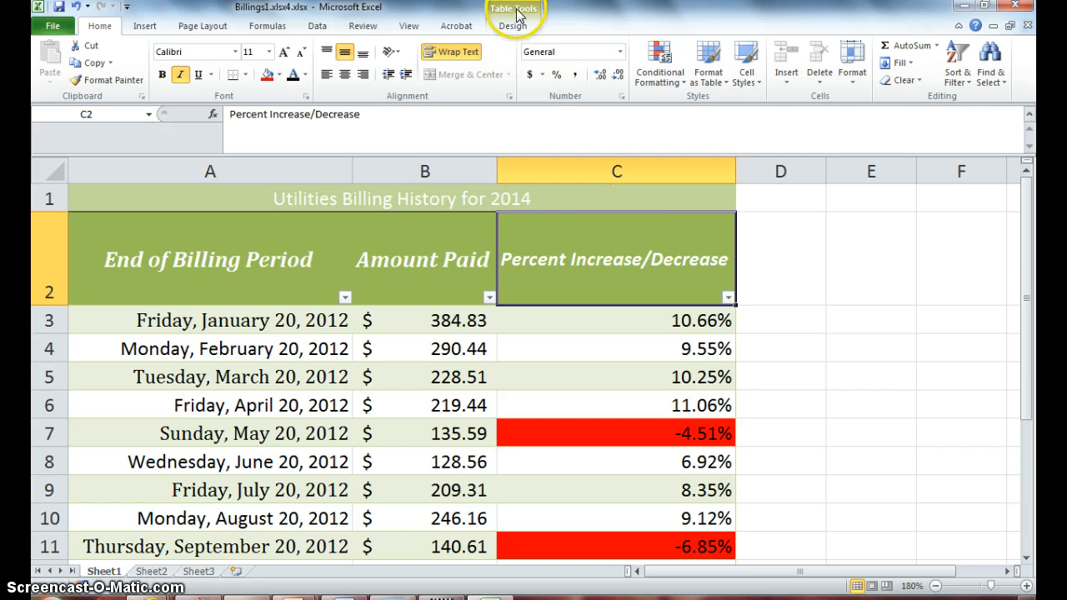
mouse_move(869, 246)
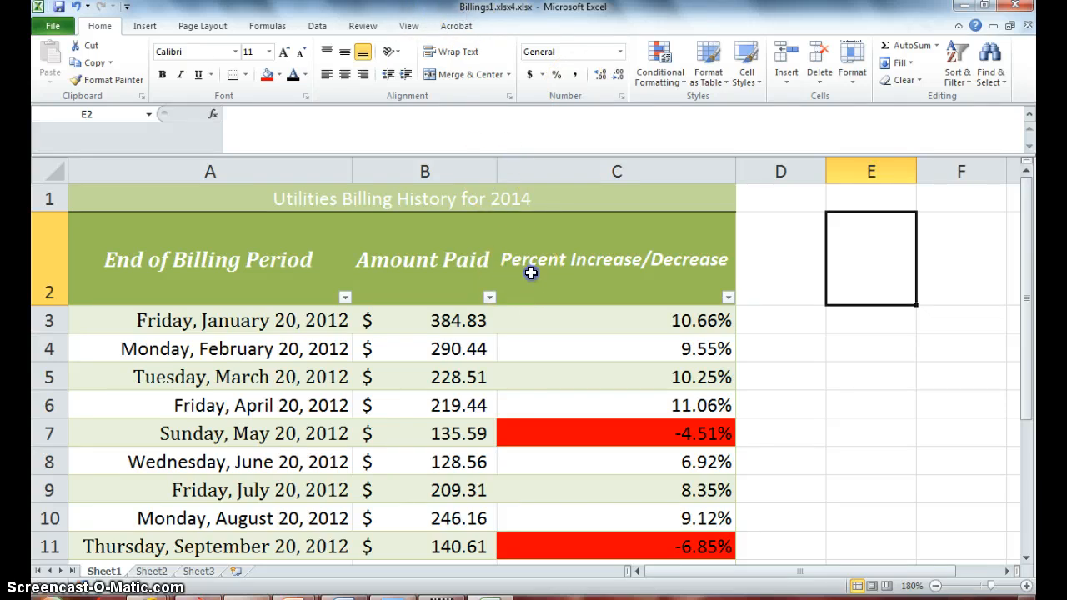
- Select the Percent Increase/Decrease header in C2 and show the Table Tools Design tab
left_click(615, 259)
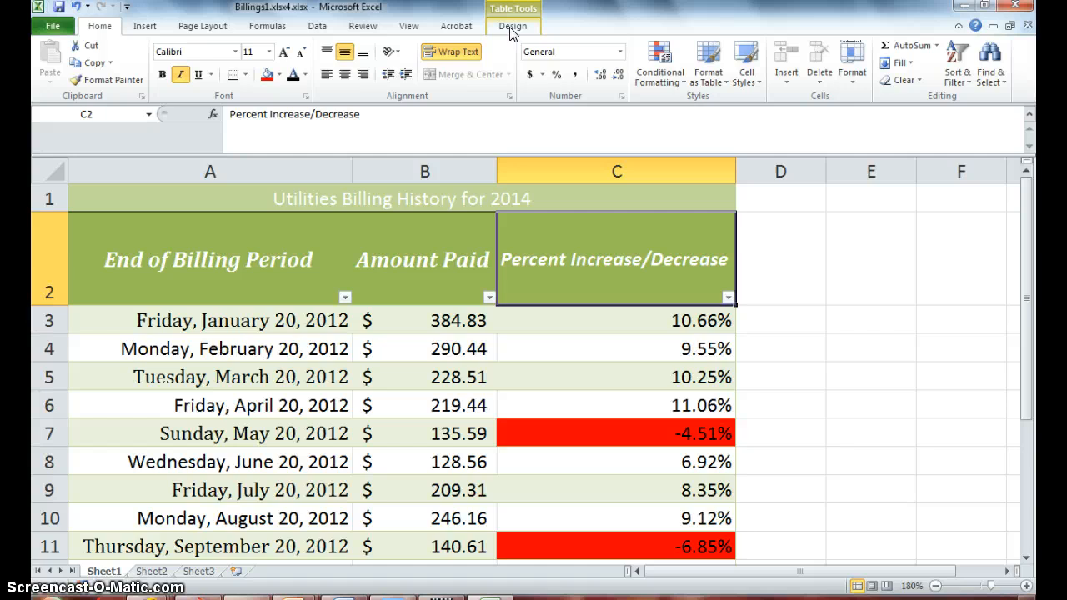
left_click(513, 26)
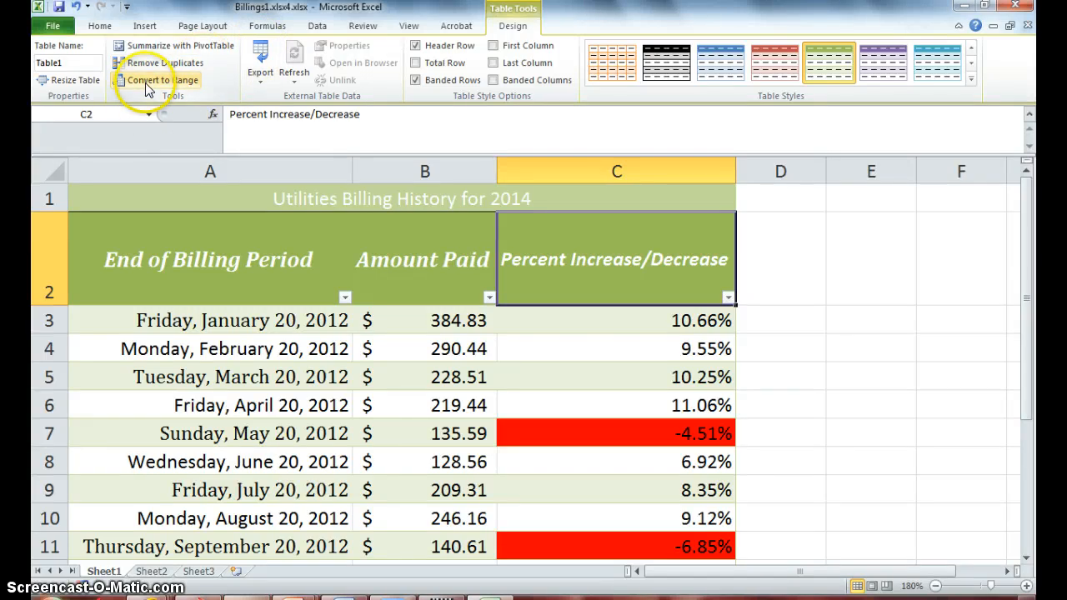
- Convert the green billing table to a normal range and confirm with Yes
left_click(157, 80)
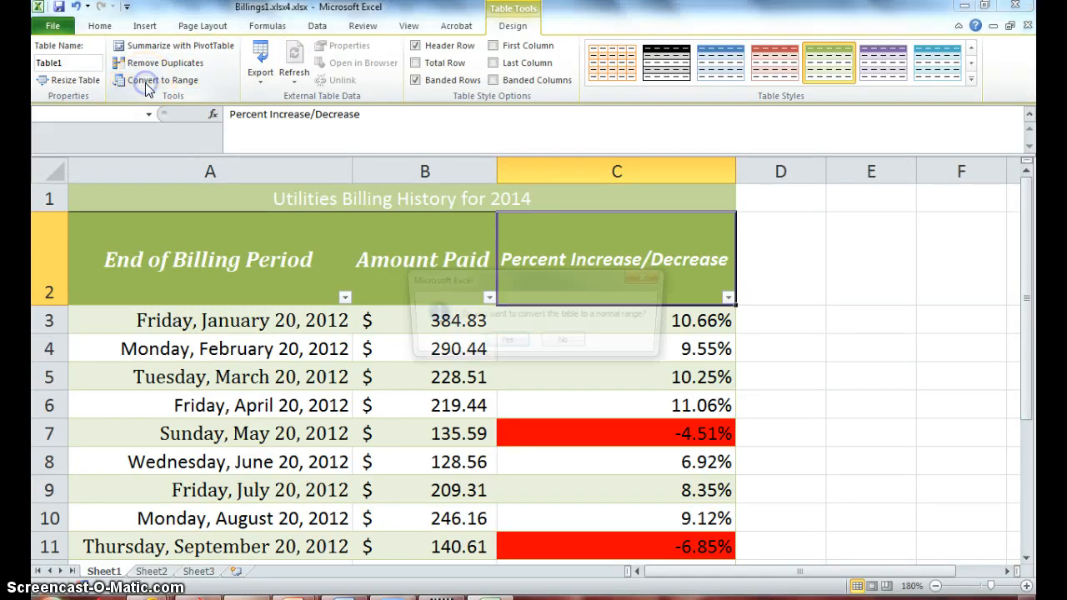
left_click(160, 80)
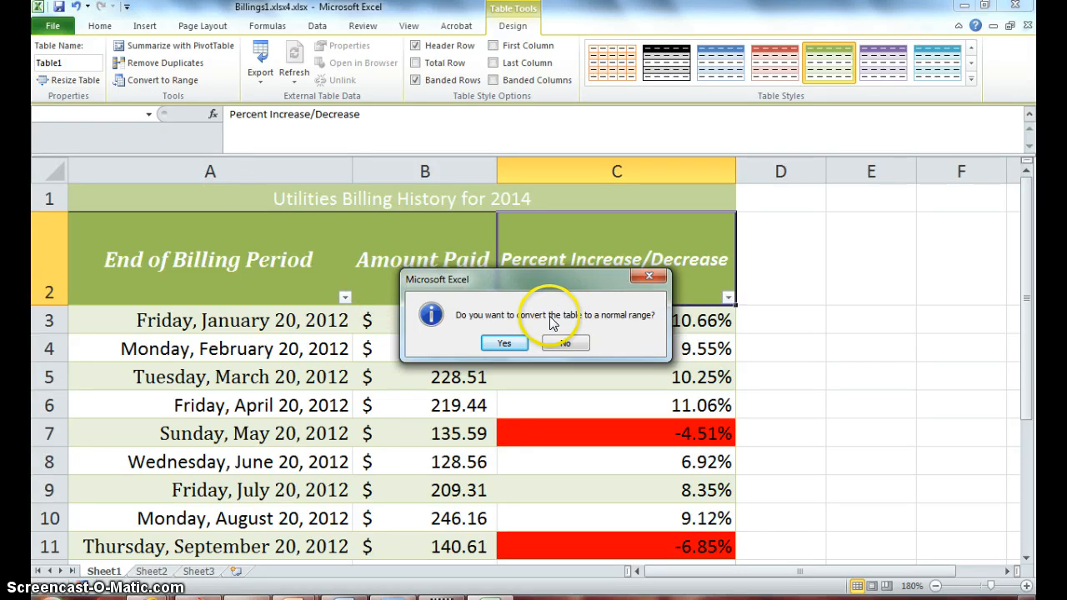
mouse_move(504, 343)
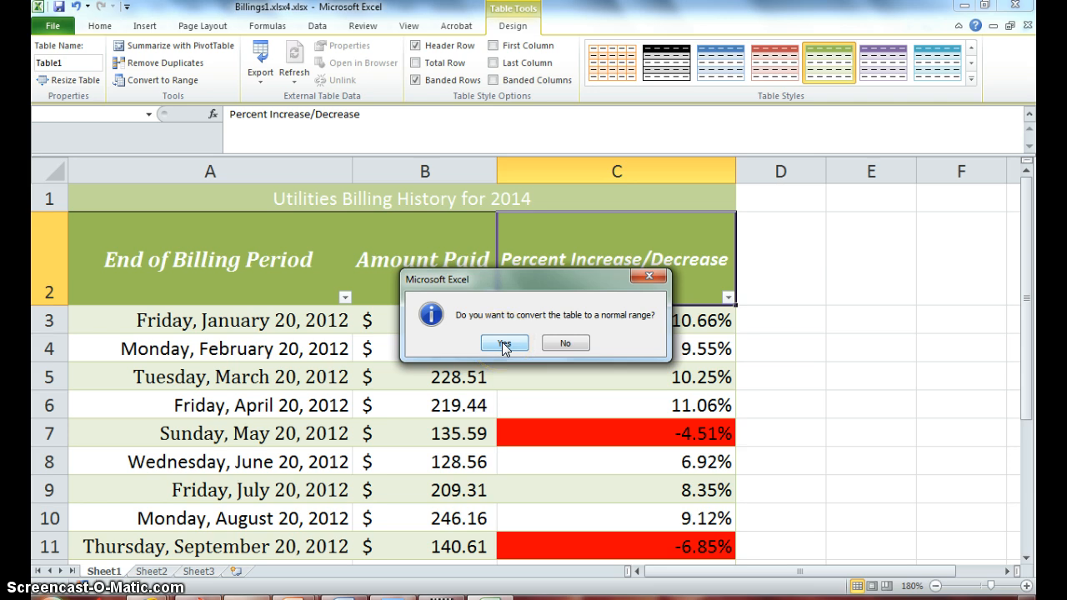
left_click(504, 343)
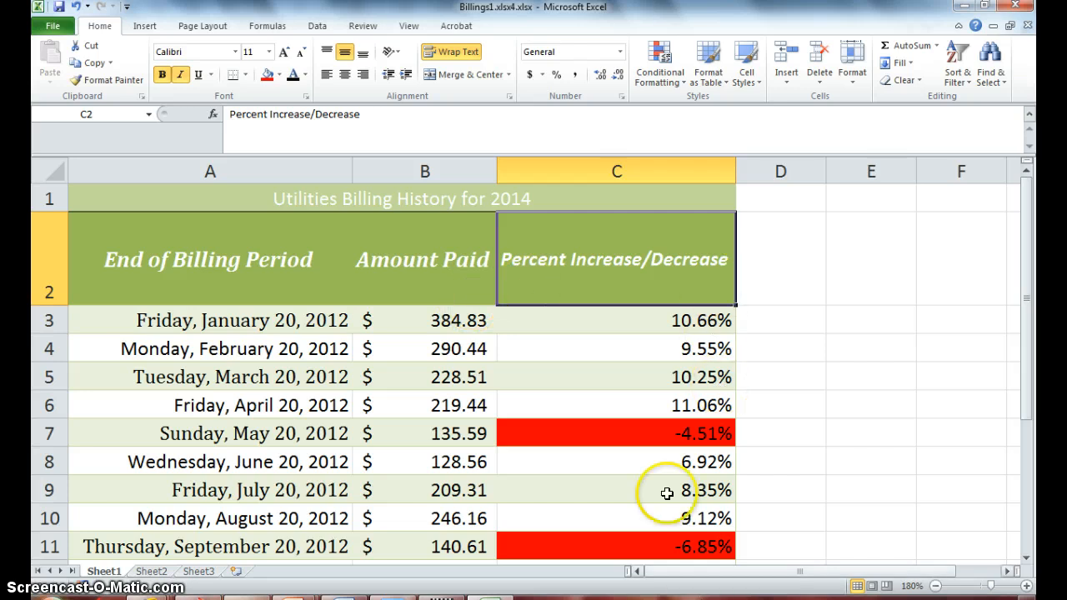
left_click(616, 376)
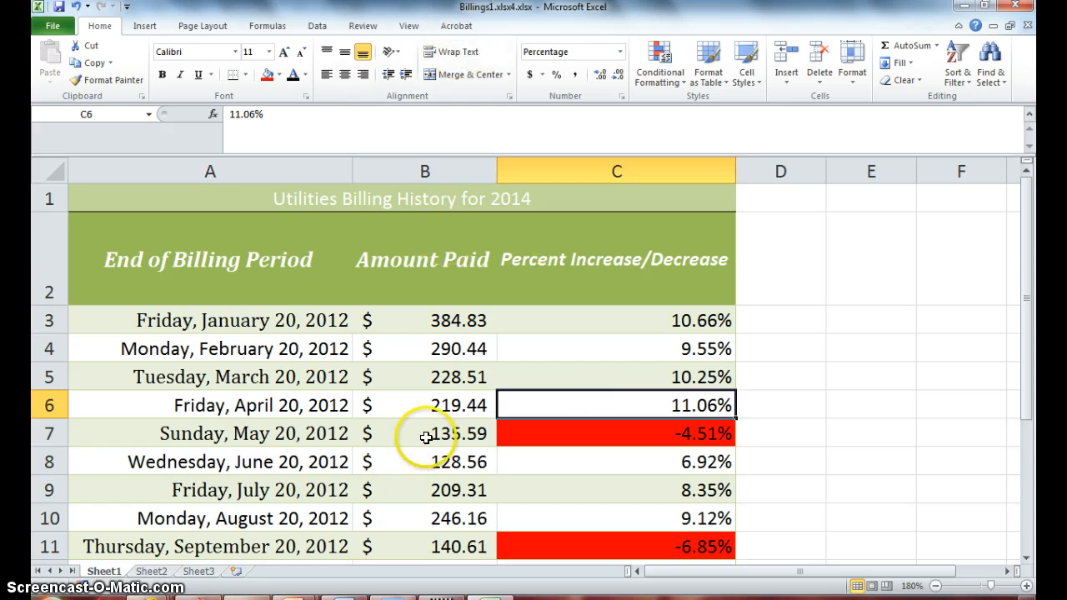
left_click(616, 348)
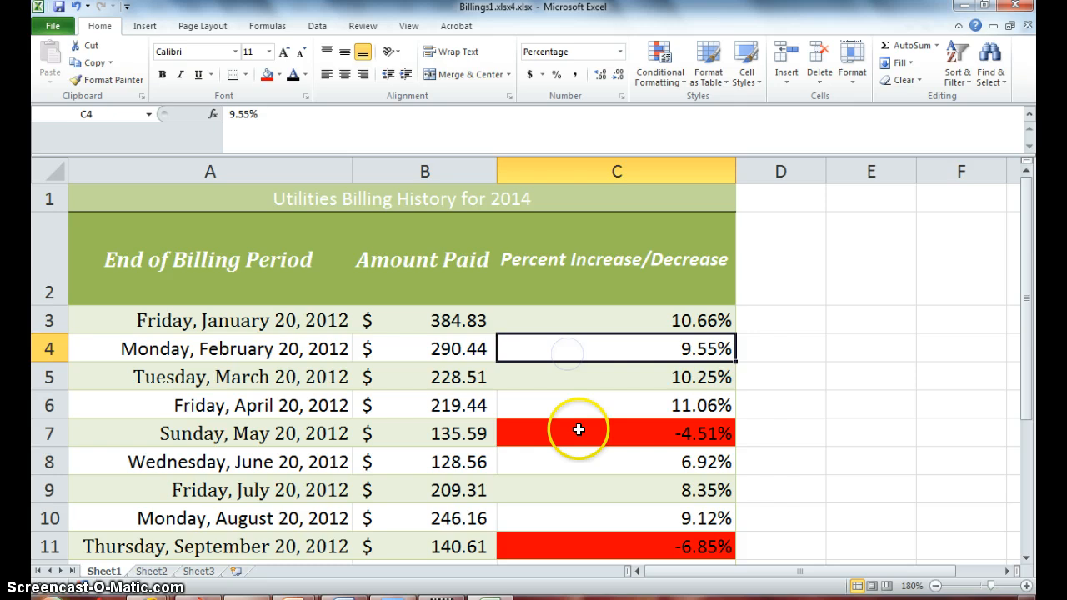
left_click(616, 489)
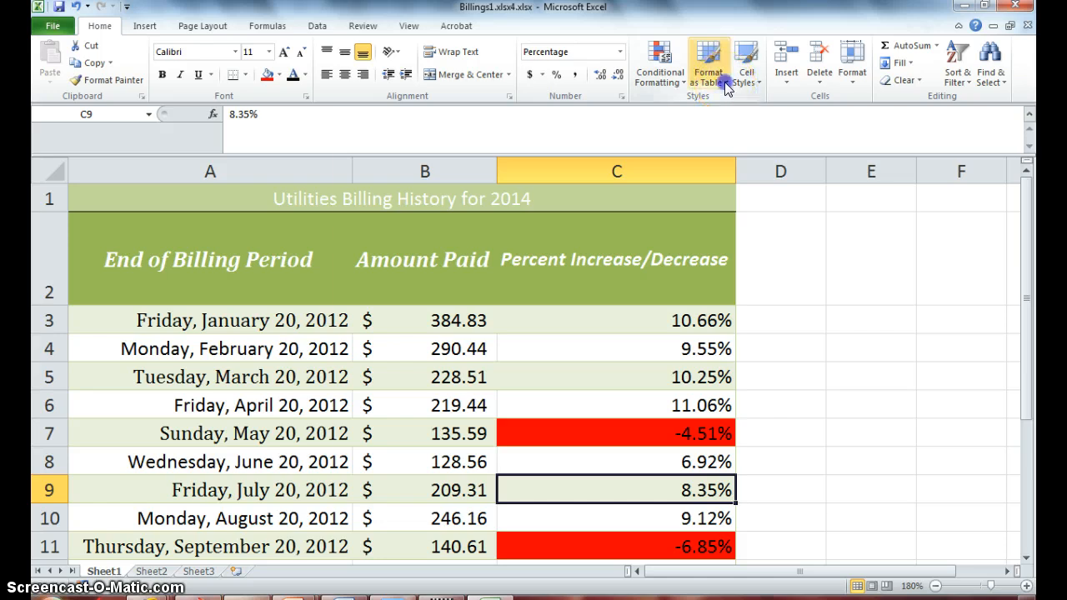
left_click(708, 62)
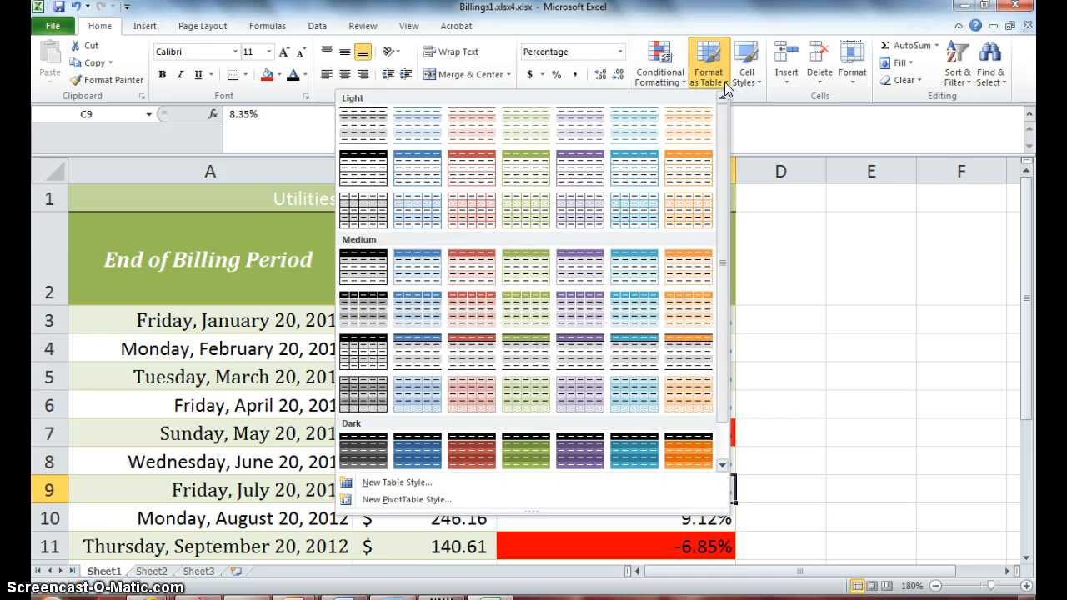
left_click(544, 205)
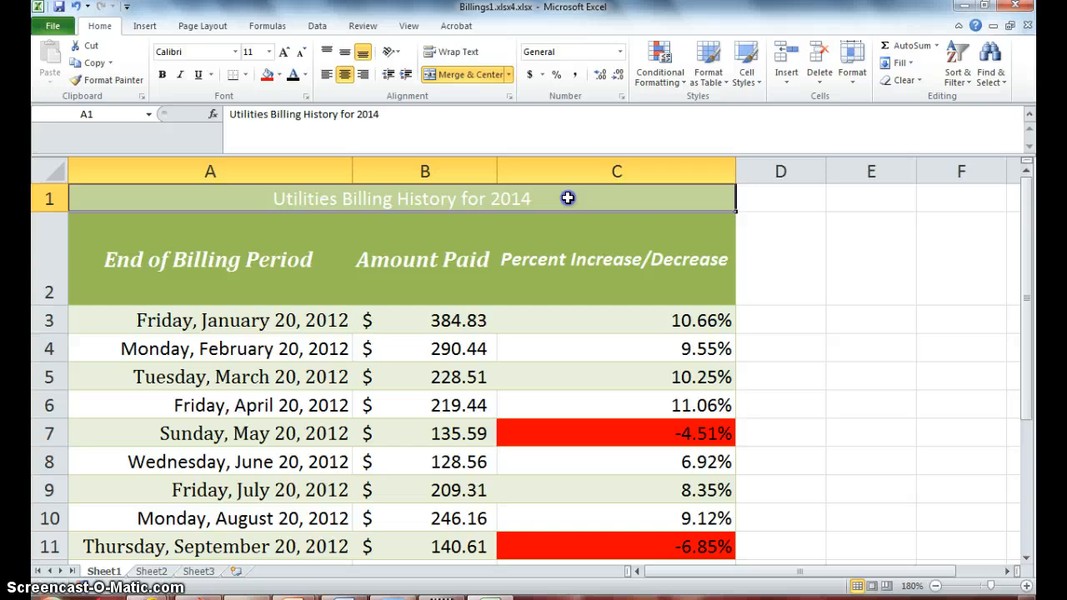
left_click(614, 259)
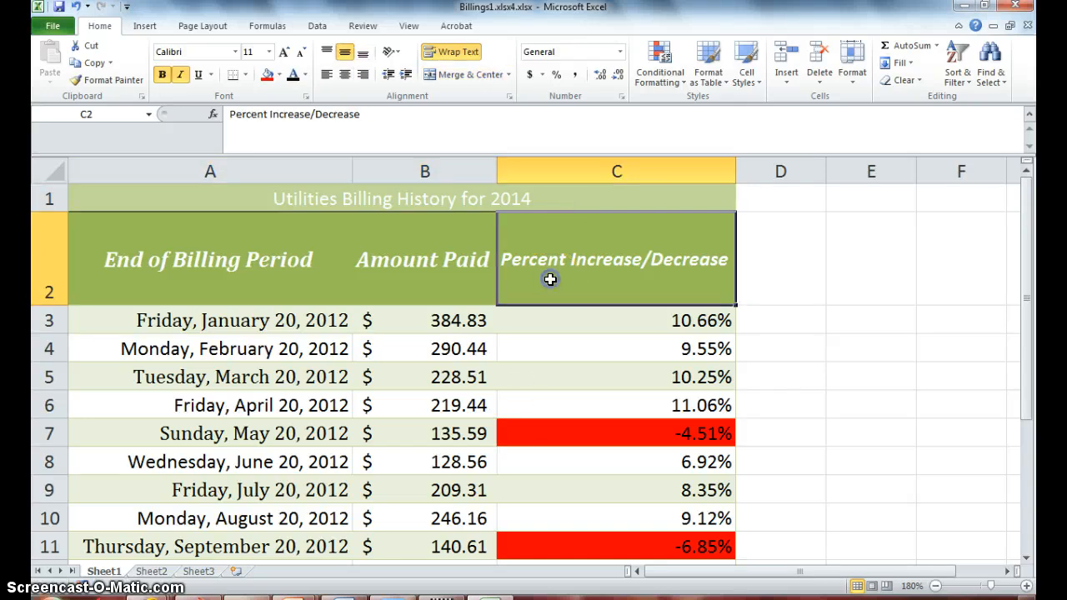
mouse_move(762, 537)
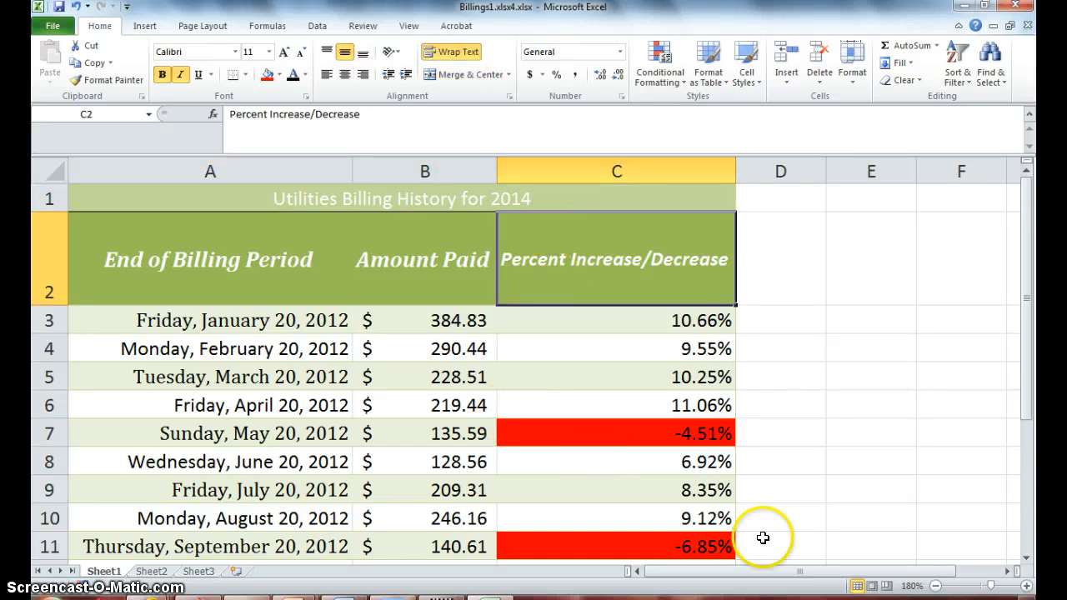
left_click(615, 546)
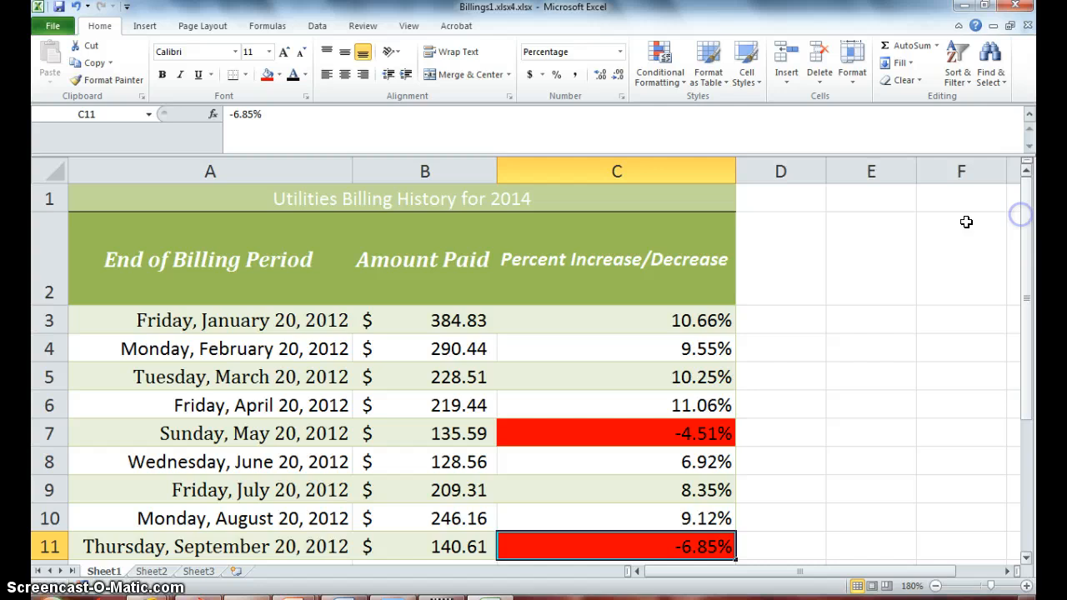
mouse_move(337, 405)
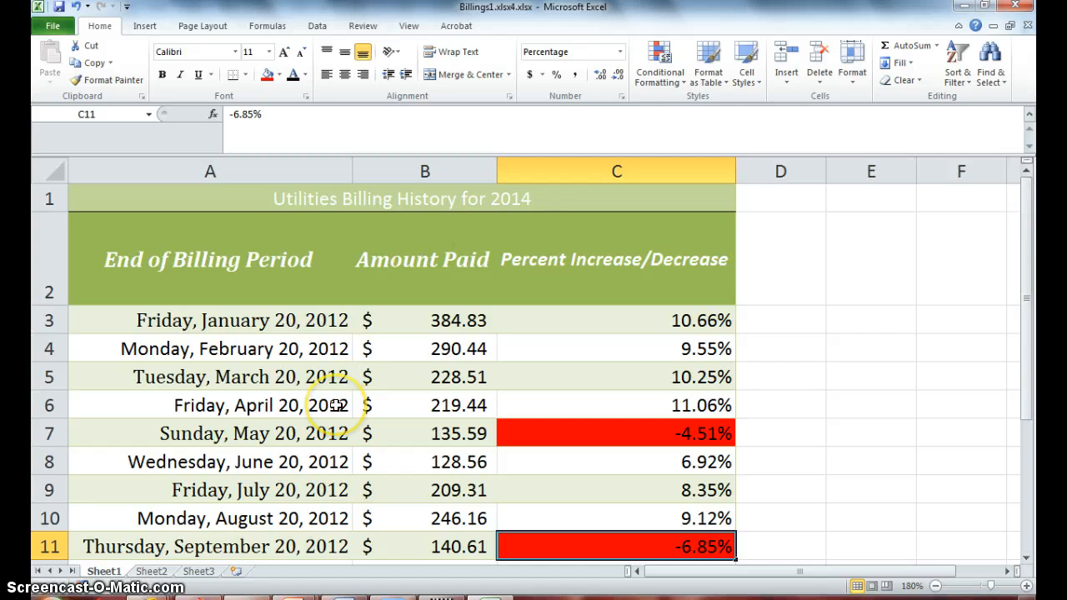